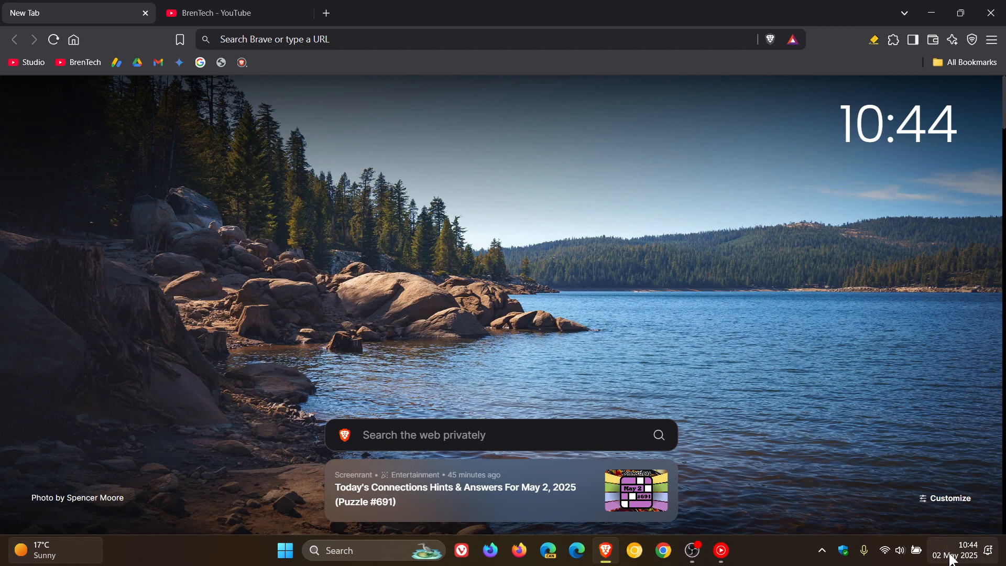
{"action": "mouse_move", "coordinate": [827, 305]}
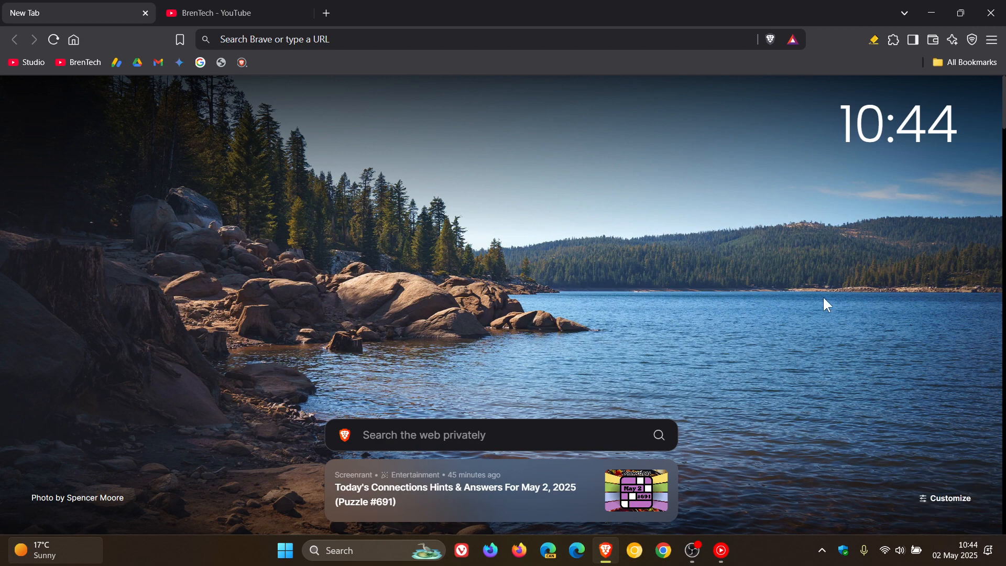
Step: Open About Brave from the main menu, confirming version 1.78.94 on Chromium 136 is up to date
{"action": "left_click", "coordinate": [991, 40]}
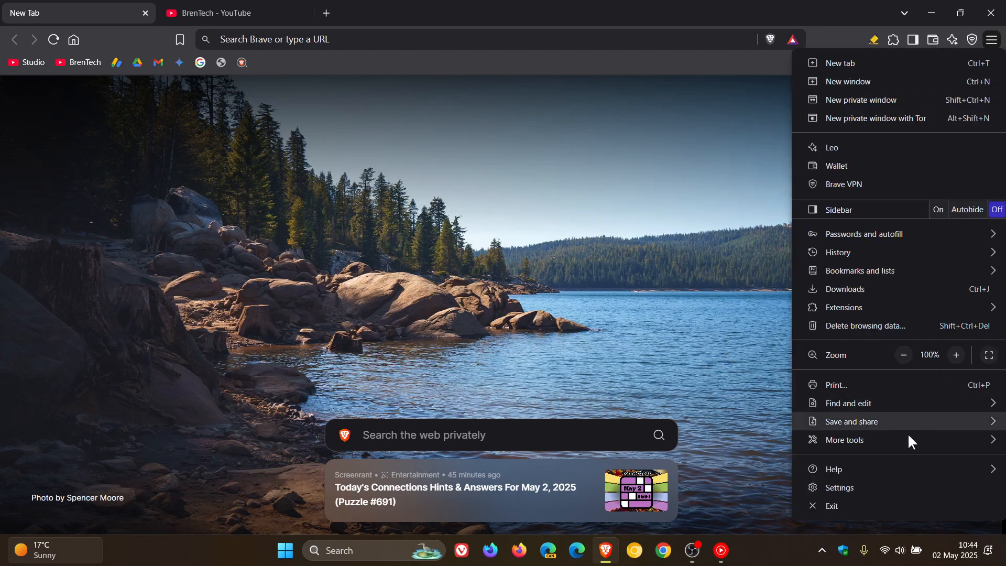
{"action": "left_click", "coordinate": [834, 470]}
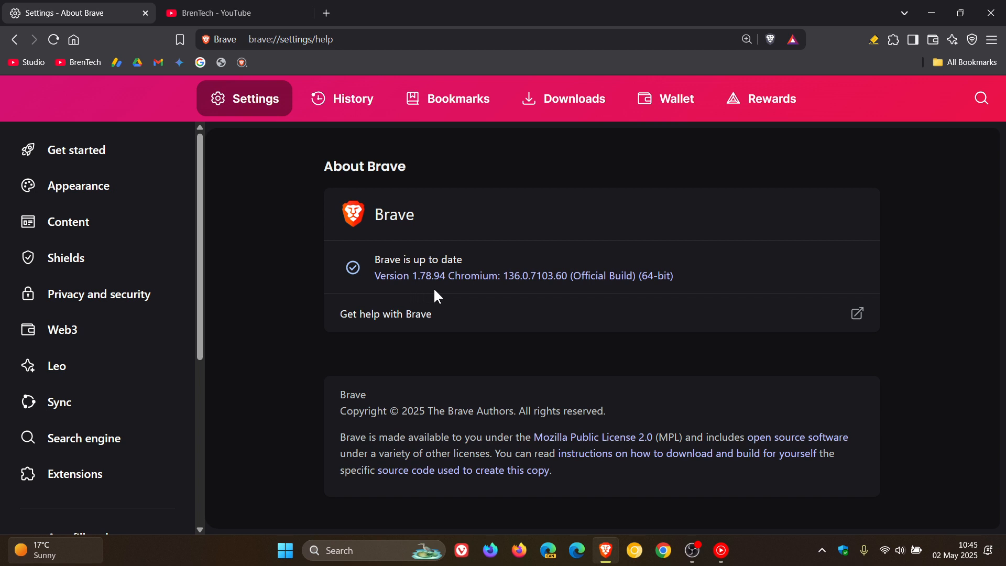
{"action": "mouse_move", "coordinate": [520, 299]}
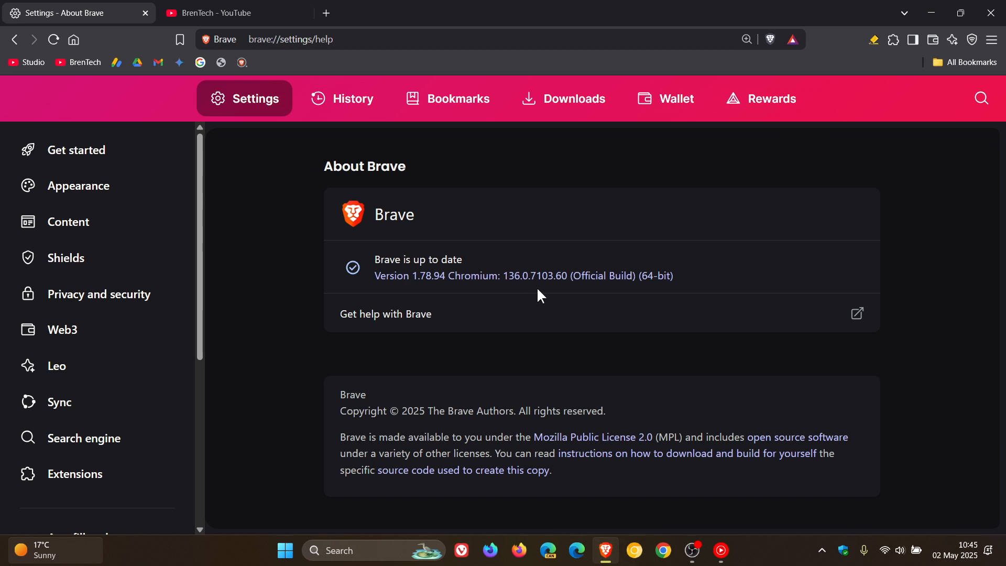
{"action": "mouse_move", "coordinate": [580, 291]}
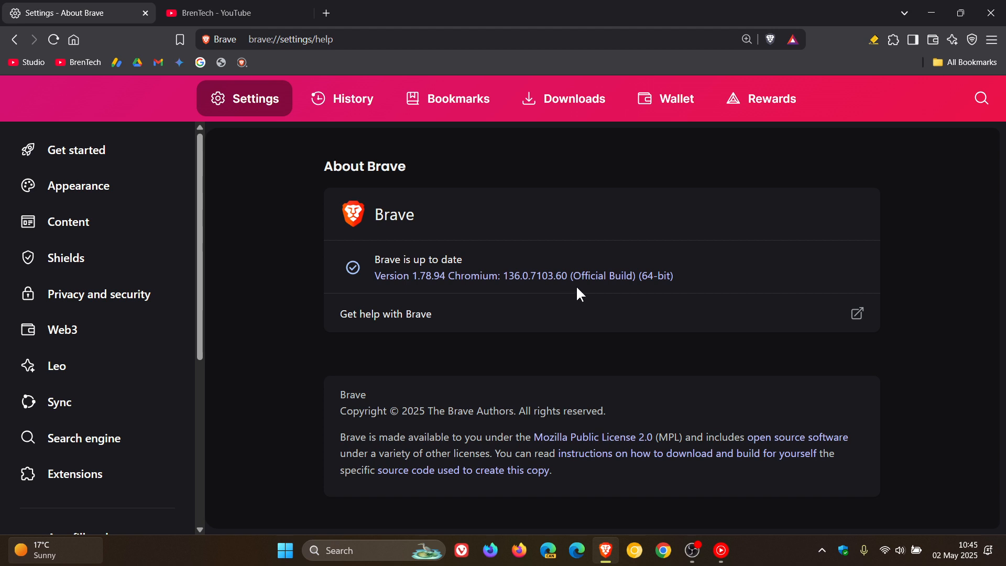
{"action": "mouse_move", "coordinate": [560, 246]}
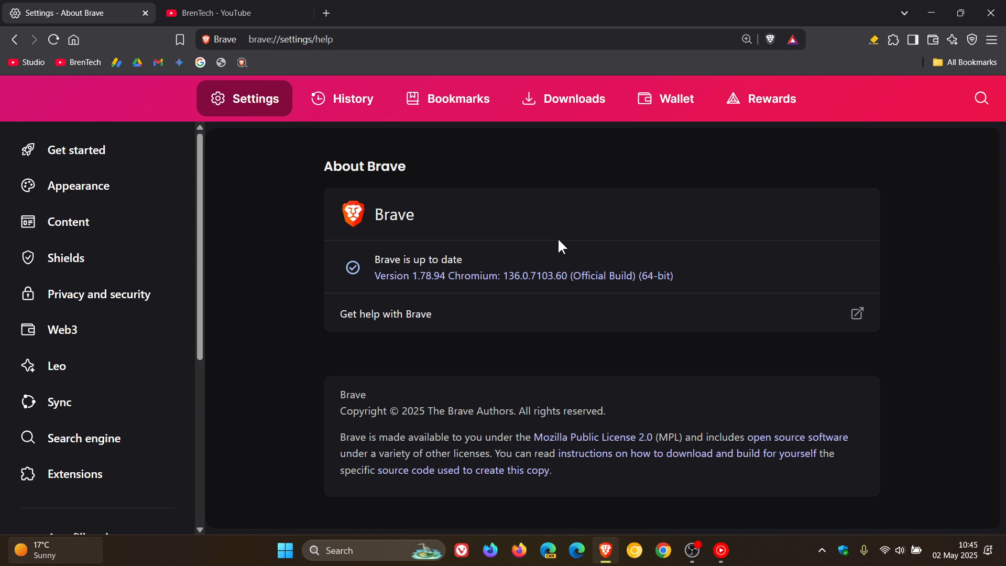
{"action": "mouse_move", "coordinate": [559, 299]}
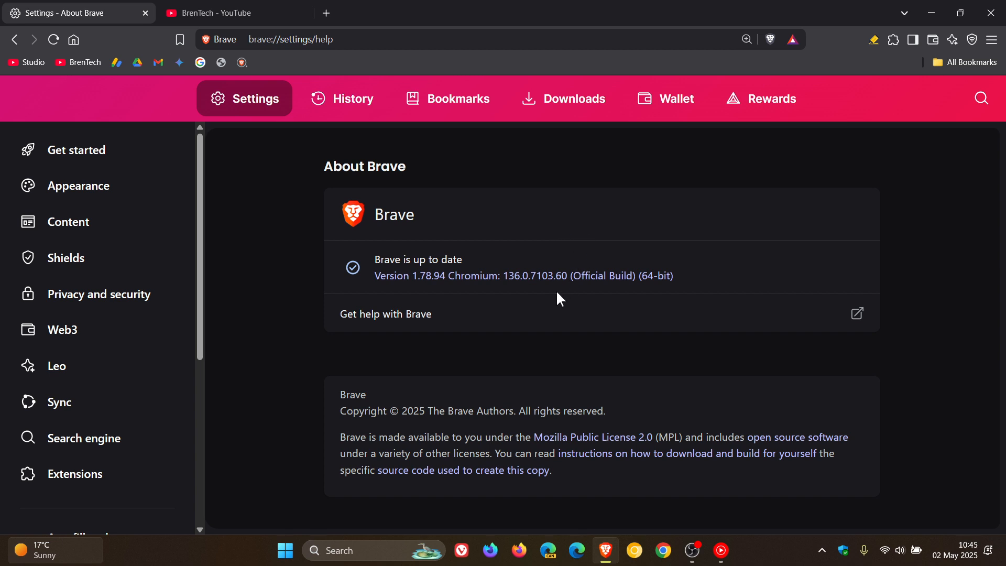
{"action": "mouse_move", "coordinate": [554, 299]}
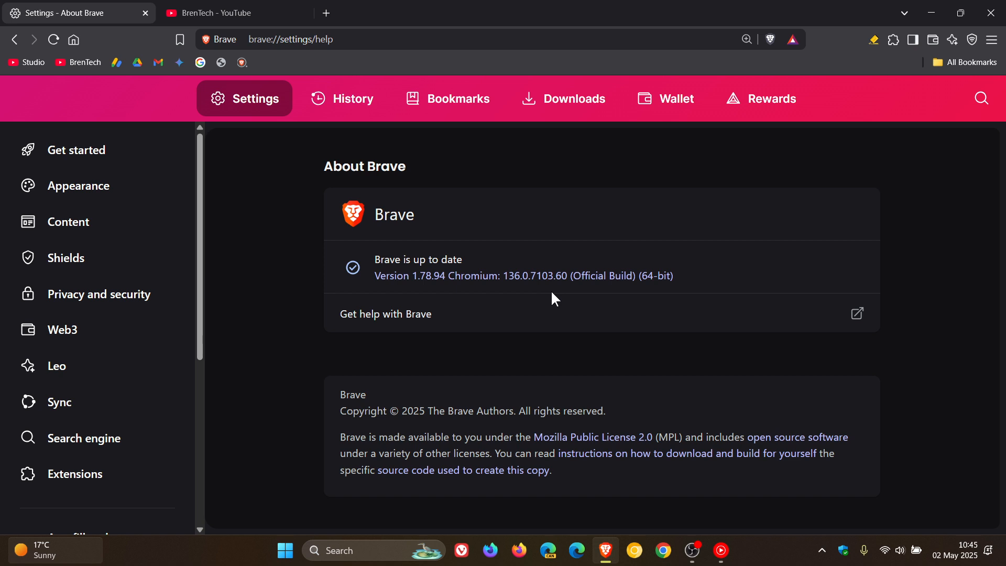
{"action": "mouse_move", "coordinate": [503, 288]}
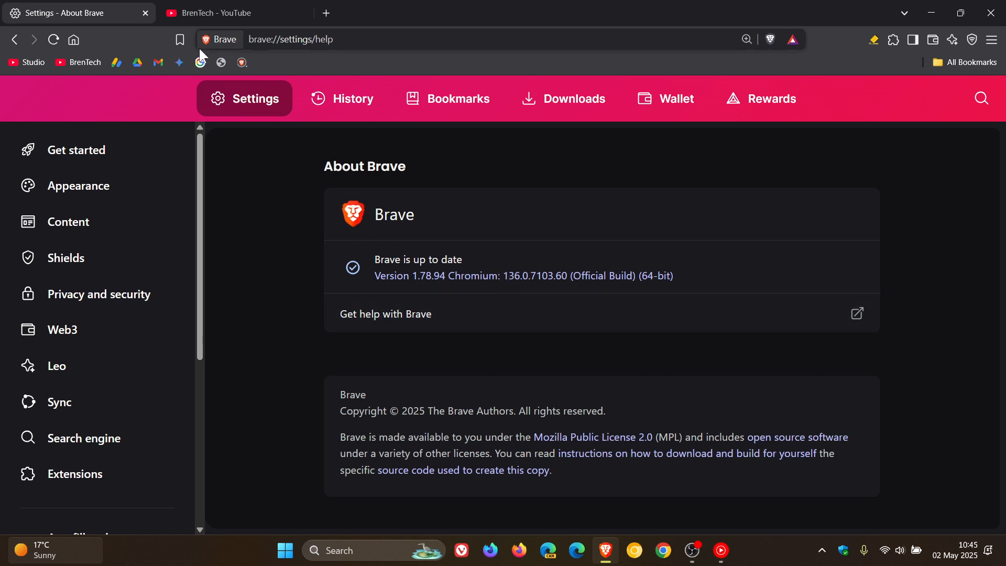
Step: Open a new tab with the sunflower page, briefly showing and dismissing the Wallet panel
{"action": "left_click", "coordinate": [482, 13]}
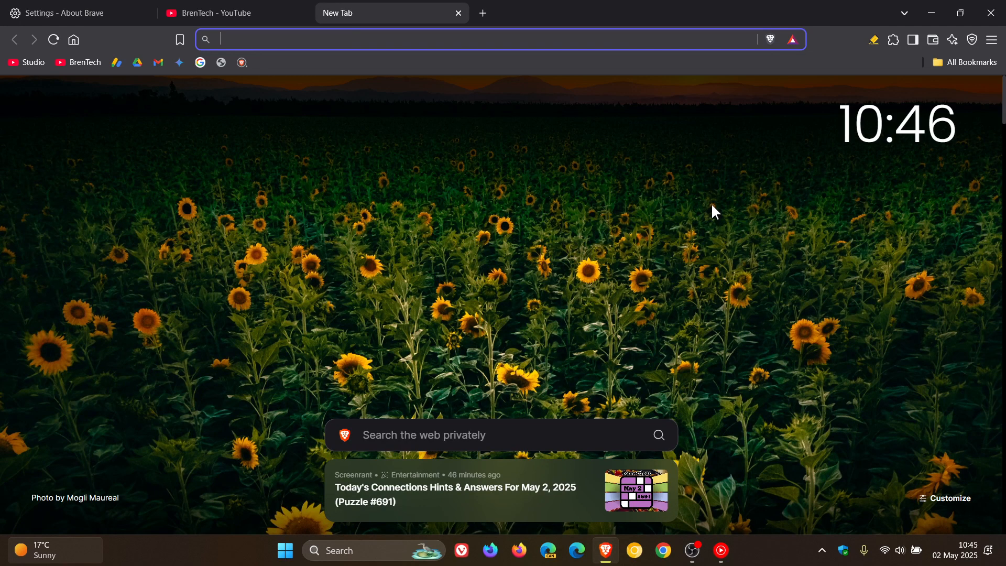
{"action": "mouse_move", "coordinate": [935, 127]}
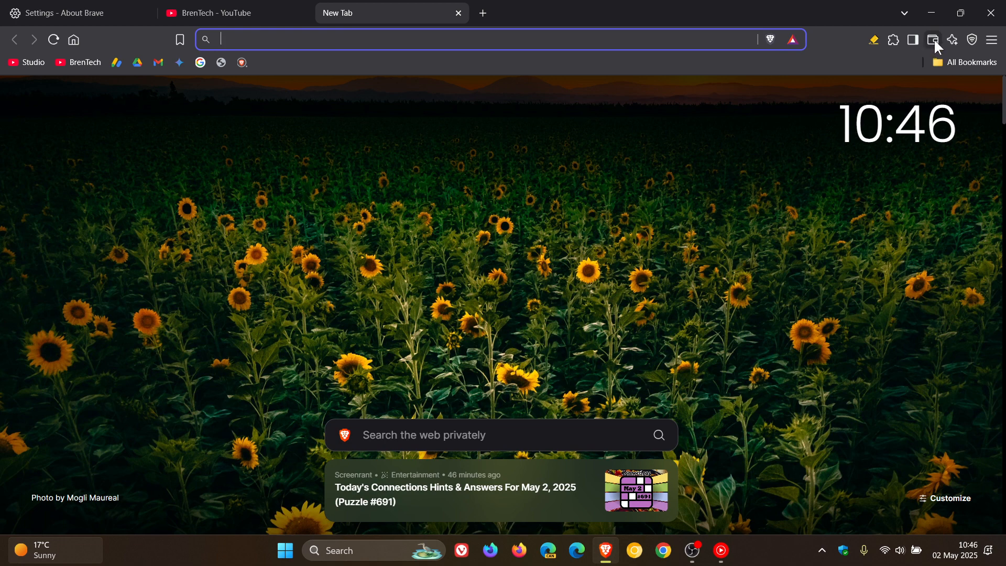
{"action": "left_click", "coordinate": [933, 40]}
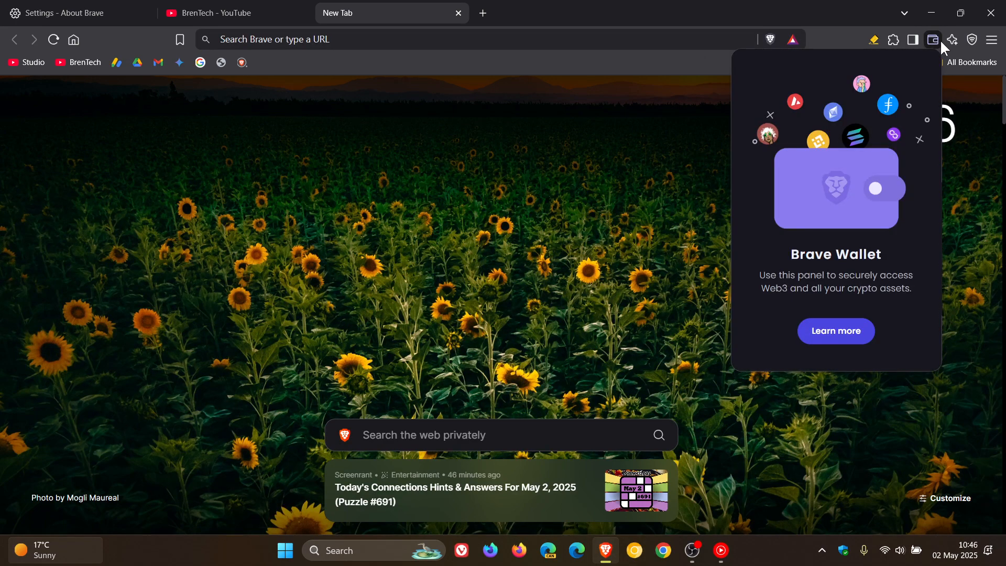
{"action": "left_click", "coordinate": [932, 40]}
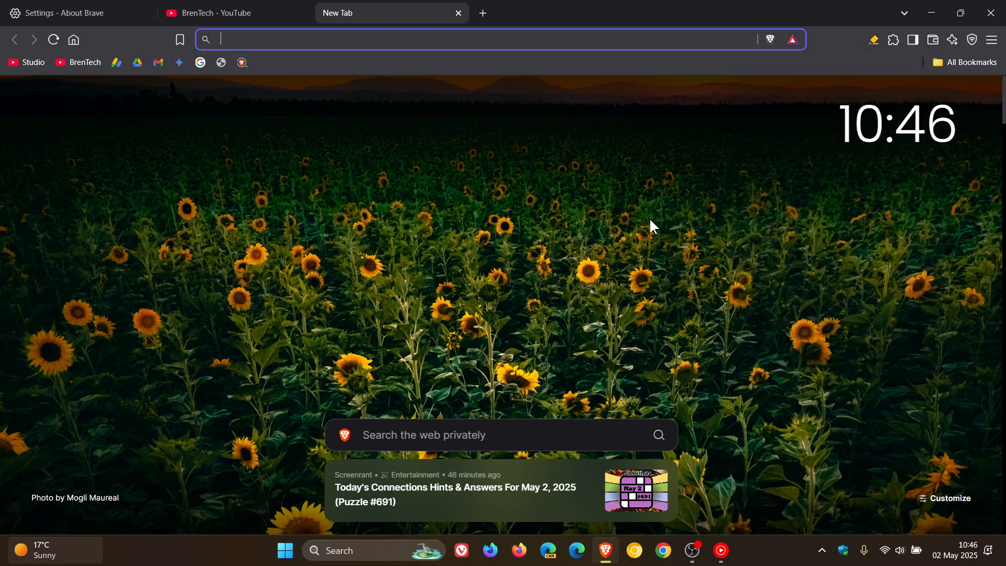
Step: Open the Leo AI sidebar, then bring up the search list of open and recently closed tabs
{"action": "left_click", "coordinate": [953, 39]}
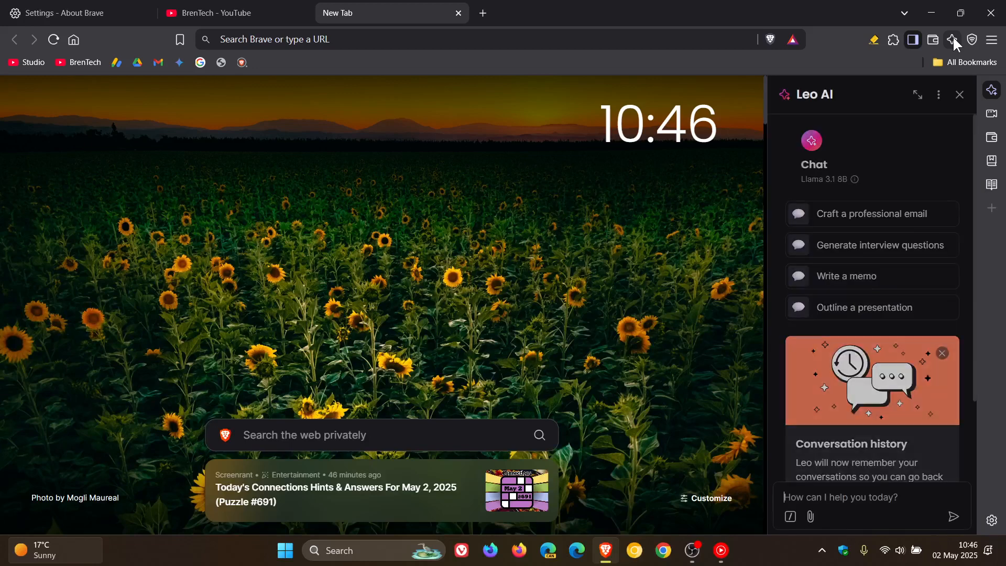
{"action": "mouse_move", "coordinate": [953, 39]}
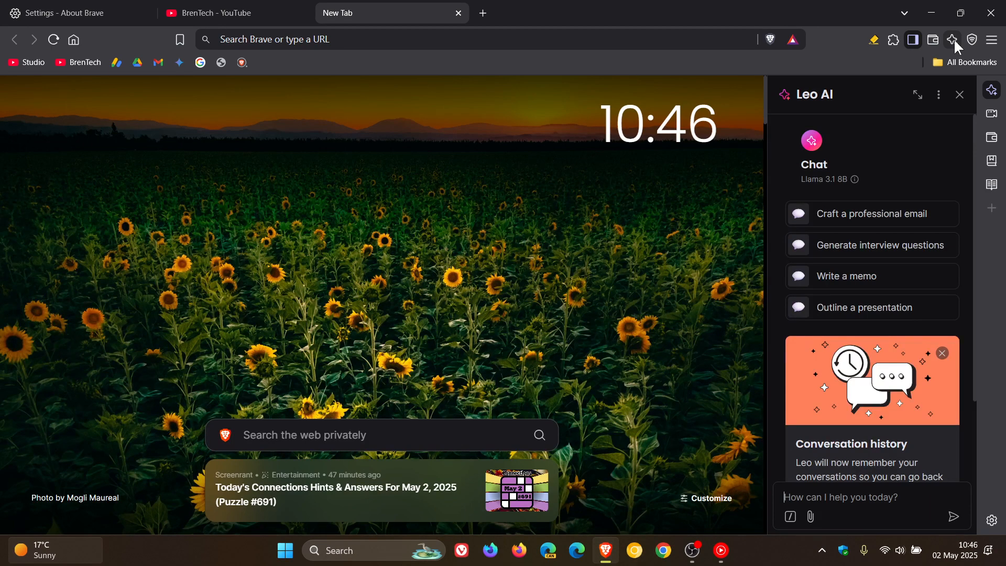
{"action": "left_click", "coordinate": [903, 13]}
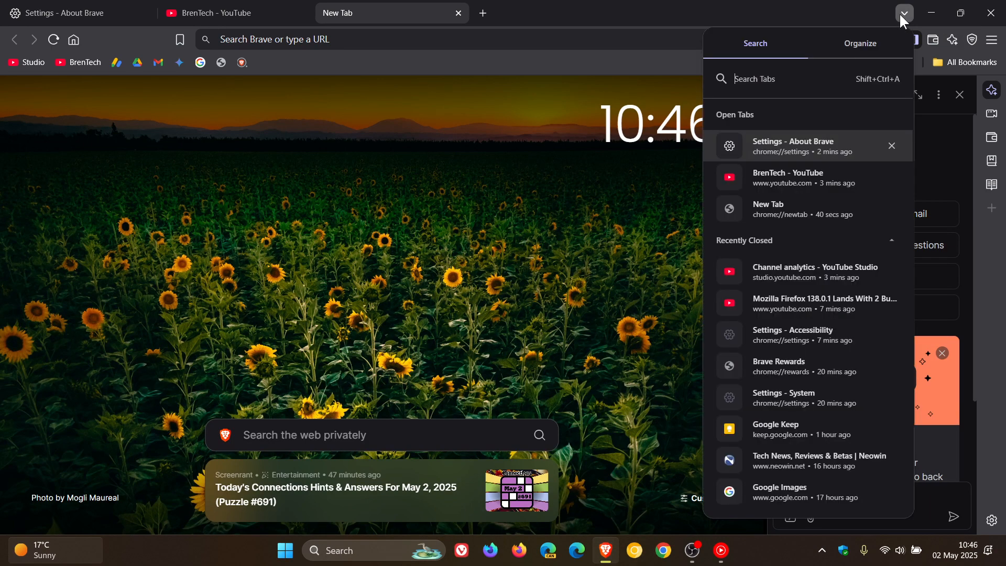
Step: Switch the tab search popup to Organize, showing Tab focus with suggested topics
{"action": "left_click", "coordinate": [860, 43]}
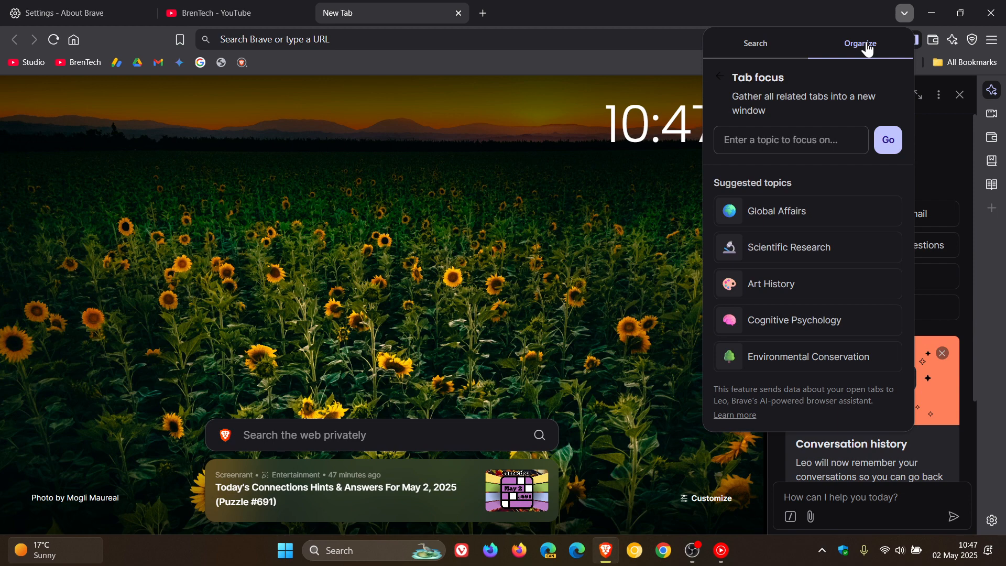
{"action": "mouse_move", "coordinate": [732, 304]}
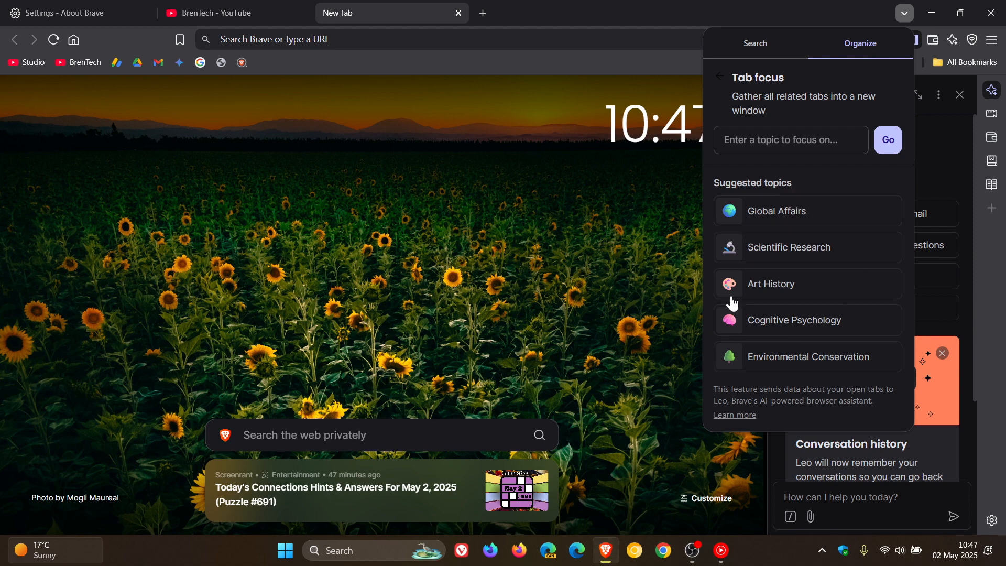
{"action": "mouse_move", "coordinate": [625, 142]}
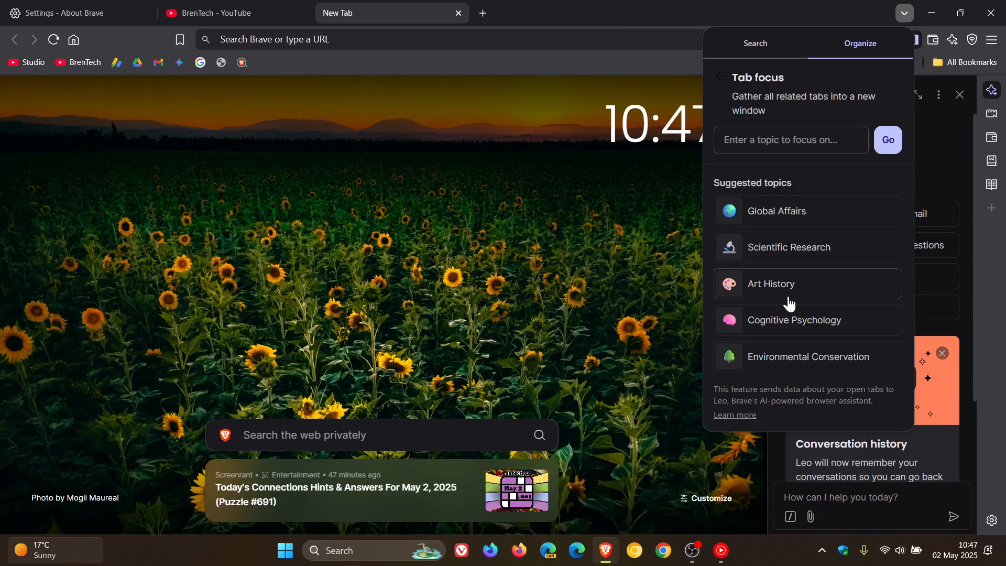
{"action": "mouse_move", "coordinate": [809, 126]}
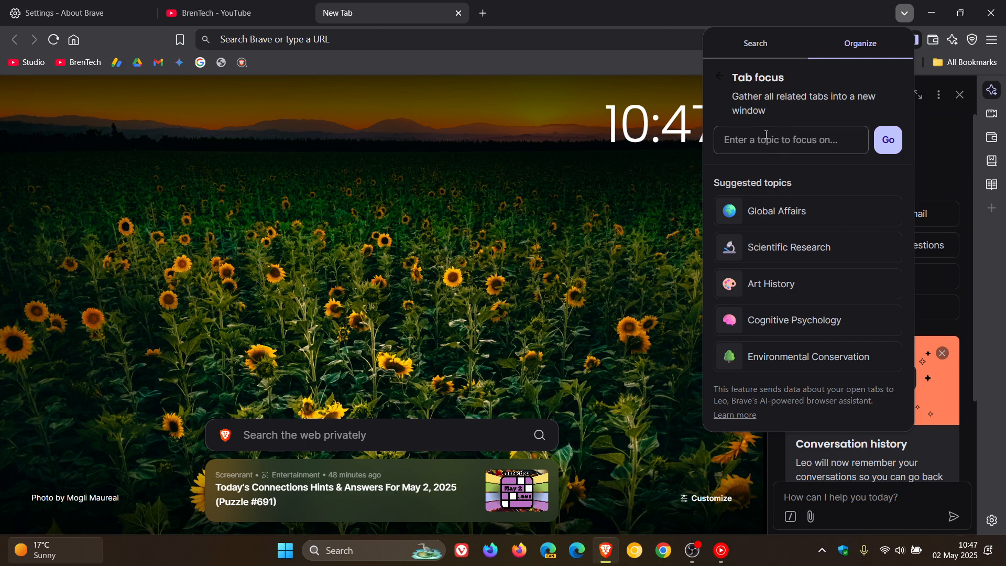
{"action": "mouse_move", "coordinate": [780, 154]}
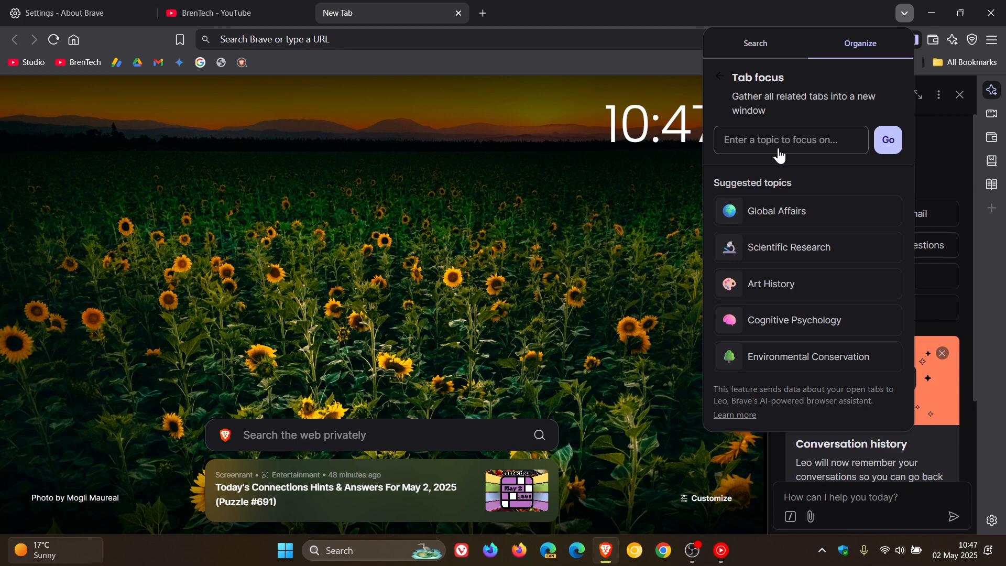
{"action": "mouse_move", "coordinate": [830, 54]}
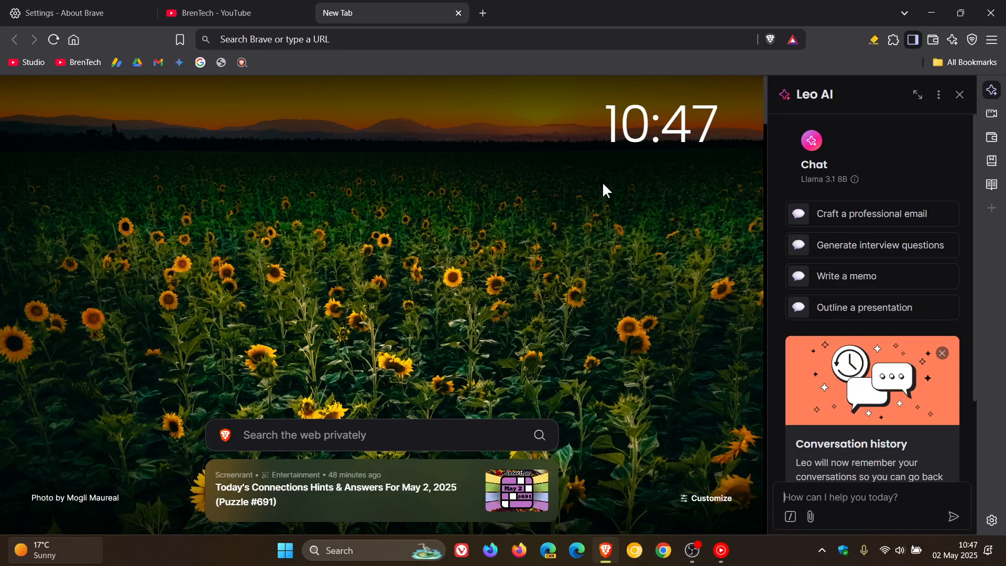
{"action": "mouse_move", "coordinate": [950, 108]}
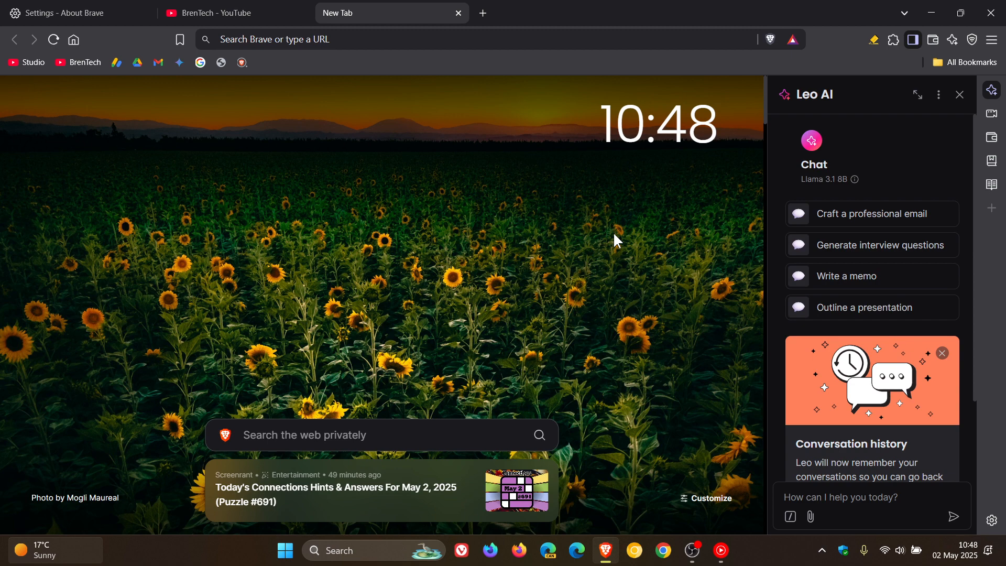
{"action": "mouse_move", "coordinate": [721, 232]}
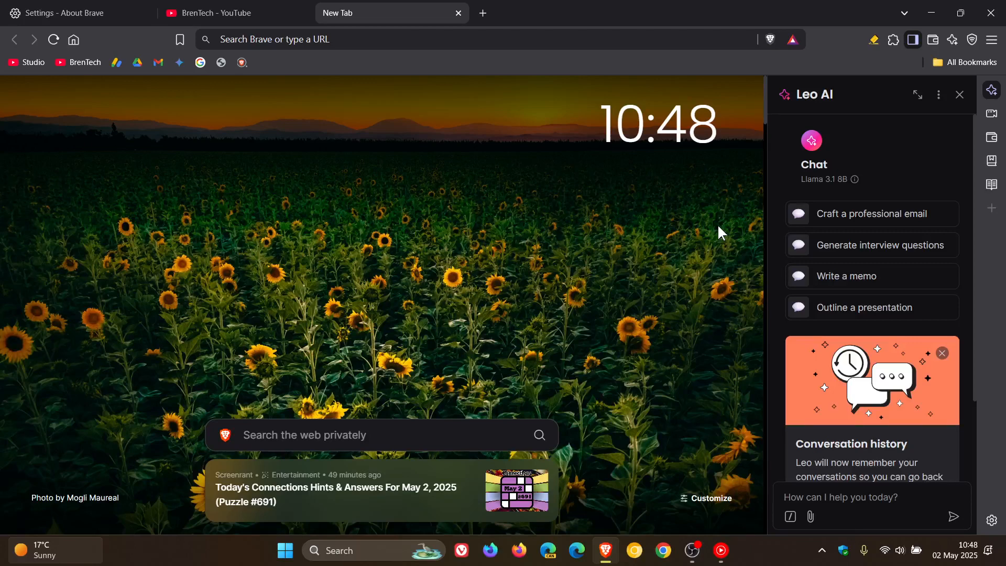
Step: Close the Leo AI sidebar so the sunflower new tab page fills the window
{"action": "left_click", "coordinate": [959, 94]}
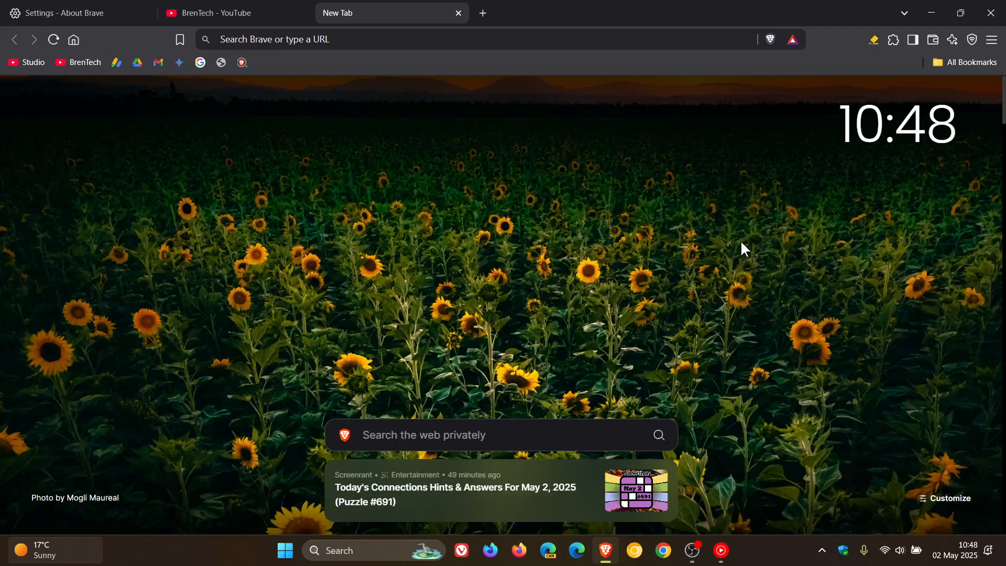
Step: Expand the Rewards summary into its full page, then return to the About Brave settings tab
{"action": "left_click", "coordinate": [793, 39]}
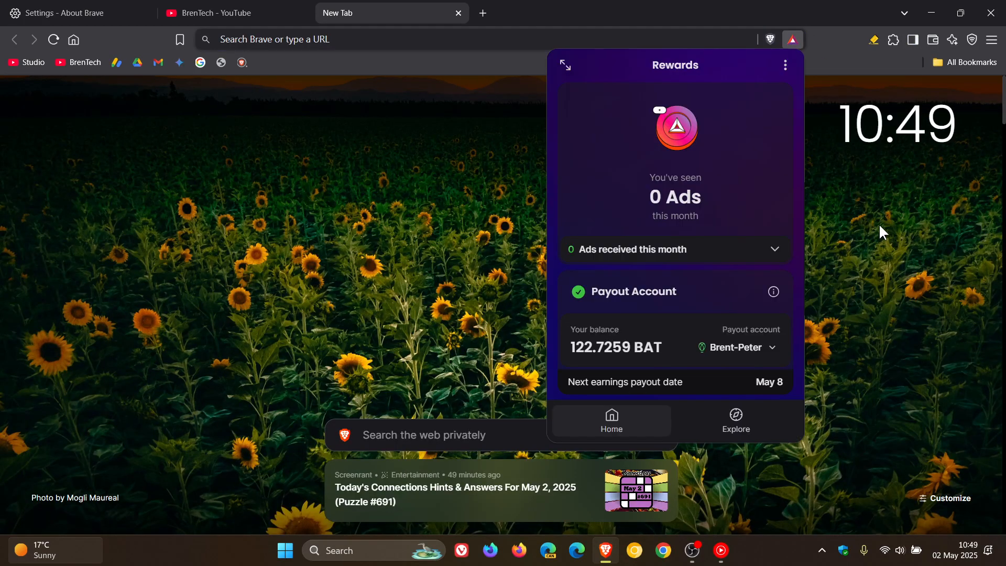
{"action": "left_click", "coordinate": [564, 63]}
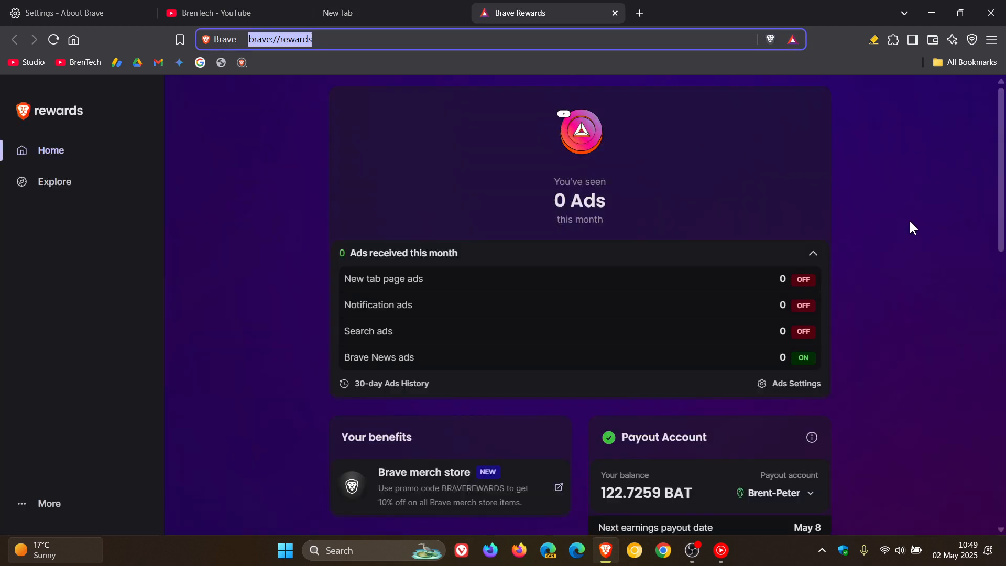
{"action": "mouse_move", "coordinate": [607, 43]}
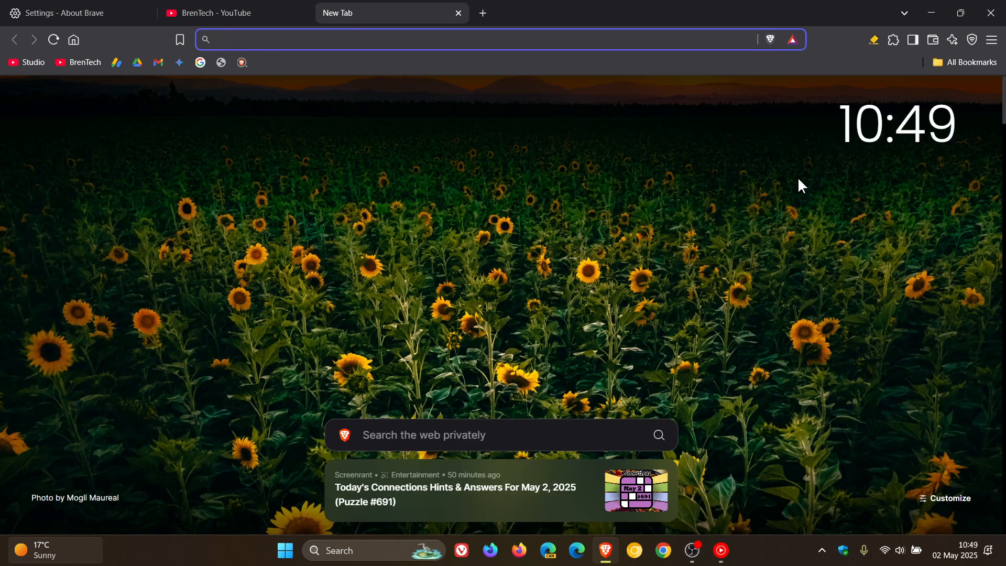
{"action": "left_click", "coordinate": [71, 13]}
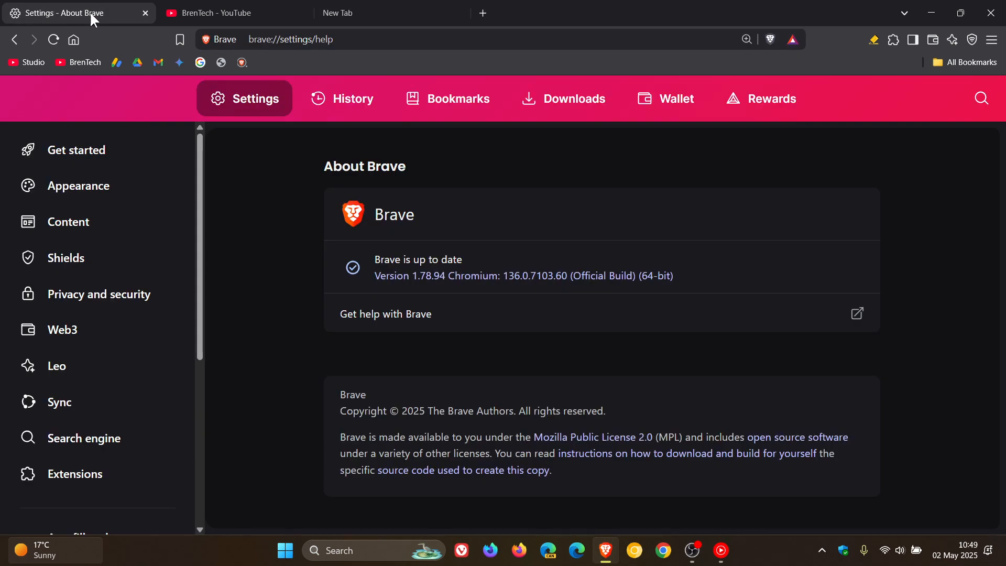
{"action": "scroll", "scroll_direction": "down", "scroll_amount": 3}
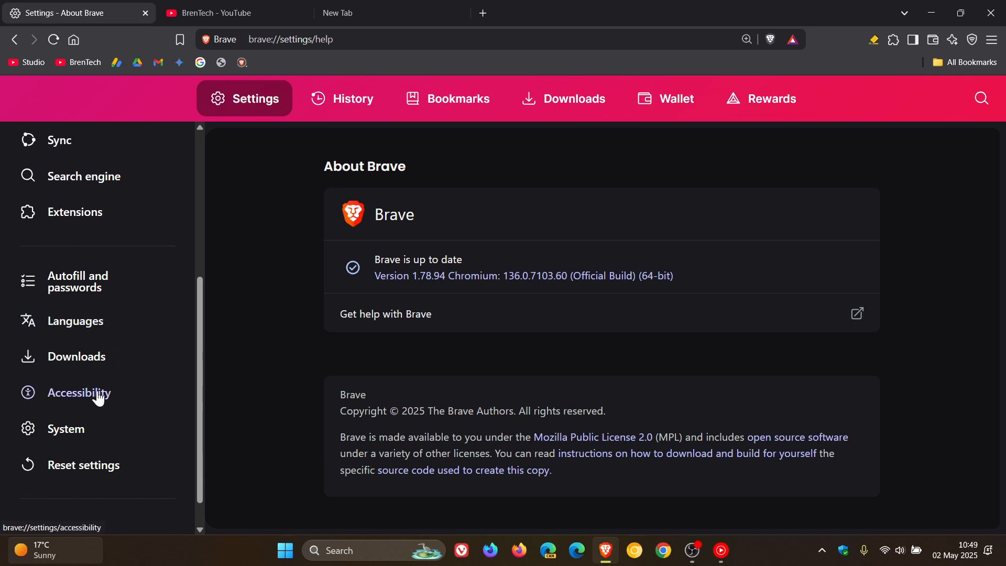
Step: Open the Accessibility settings listing focus highlight, text cursor and swipe-between-pages options
{"action": "left_click", "coordinate": [80, 392]}
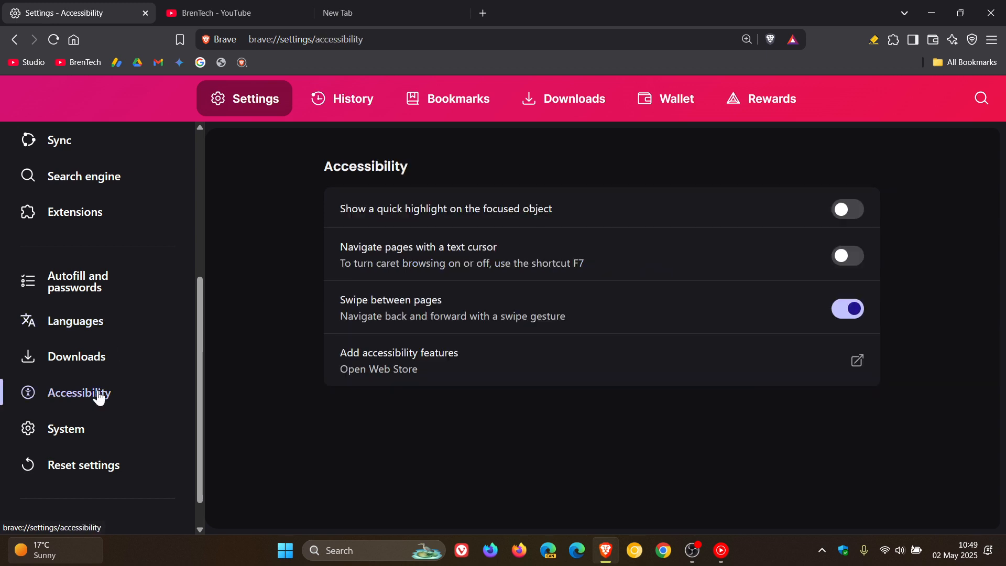
{"action": "mouse_move", "coordinate": [100, 395]}
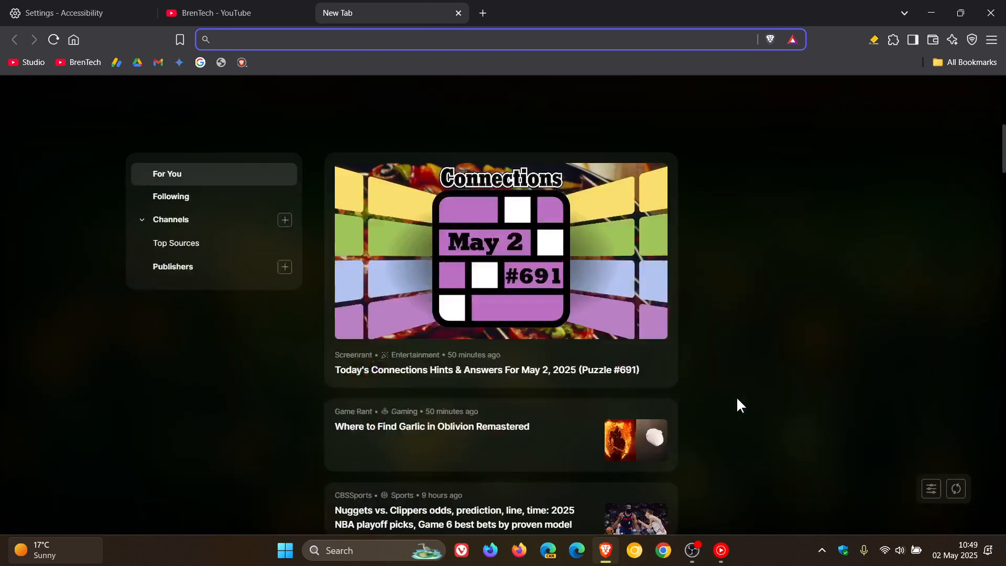
Step: Scroll through the new tab page's news feed and back to its sunflower top
{"action": "scroll", "scroll_direction": "down", "scroll_amount": 3}
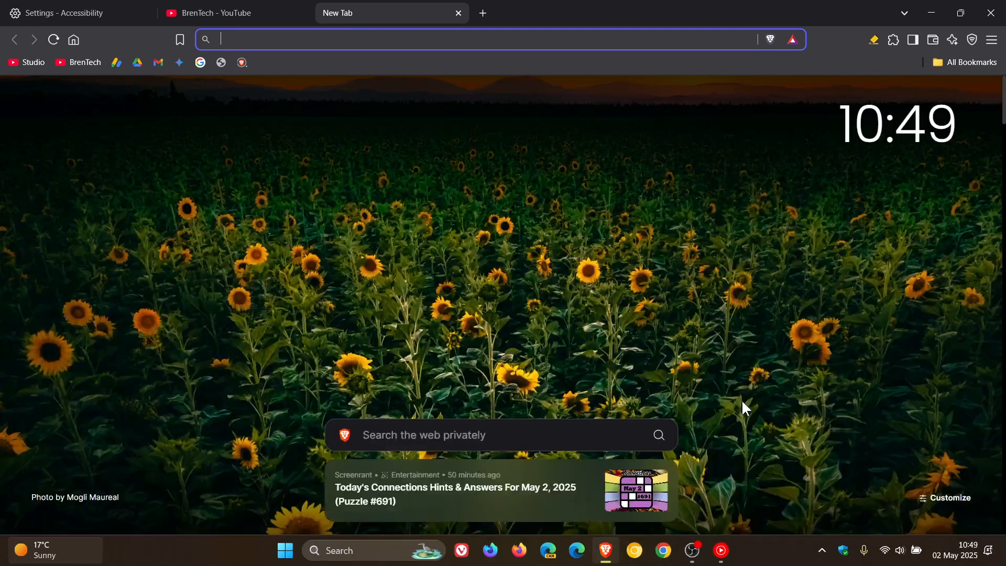
{"action": "mouse_move", "coordinate": [748, 277]}
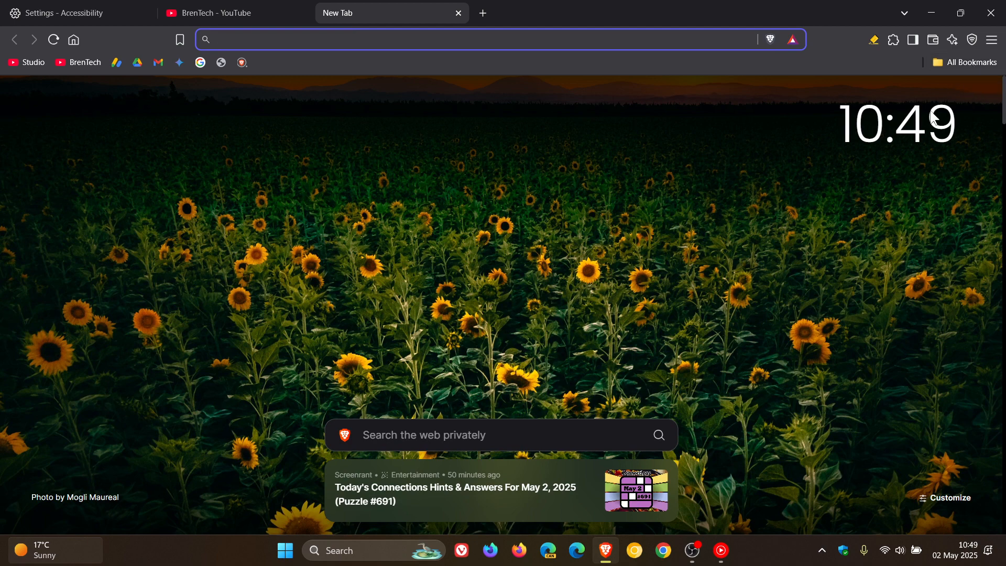
{"action": "mouse_move", "coordinate": [740, 264]}
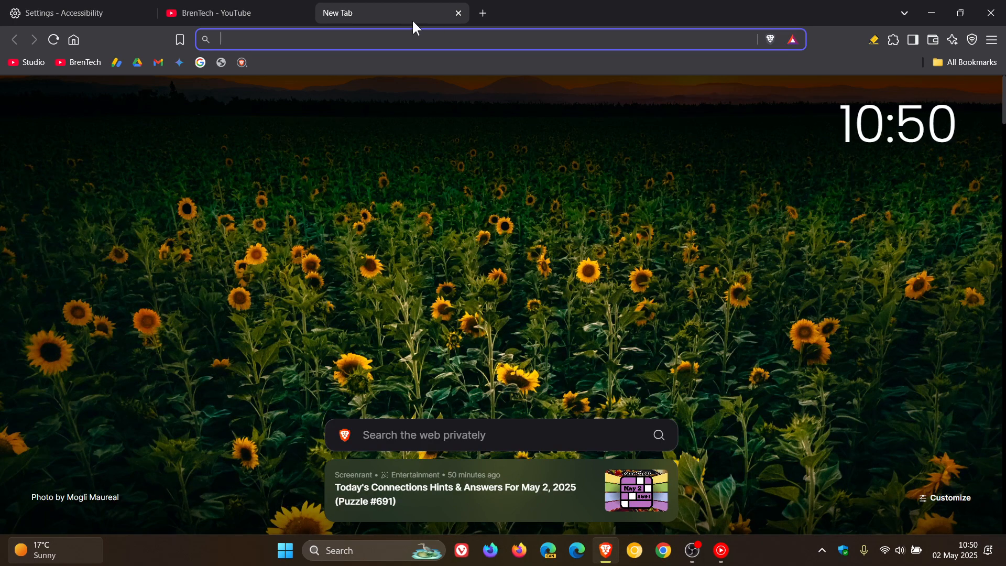
Step: Create a split view of two new tab pages via the tab's context menu, briefly showing Leo AI
{"action": "right_click", "coordinate": [390, 13]}
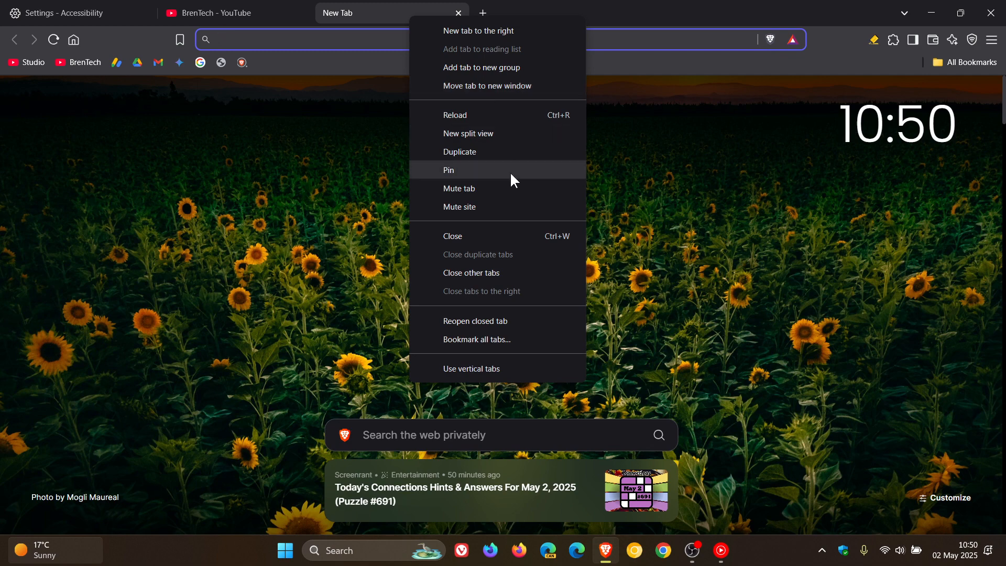
{"action": "mouse_move", "coordinate": [491, 277]}
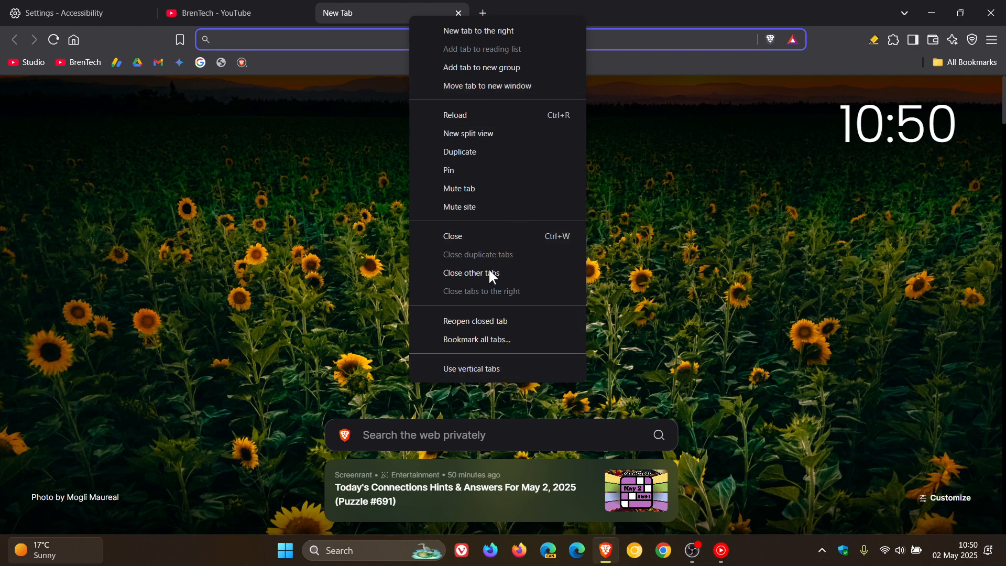
{"action": "left_click", "coordinate": [468, 134]}
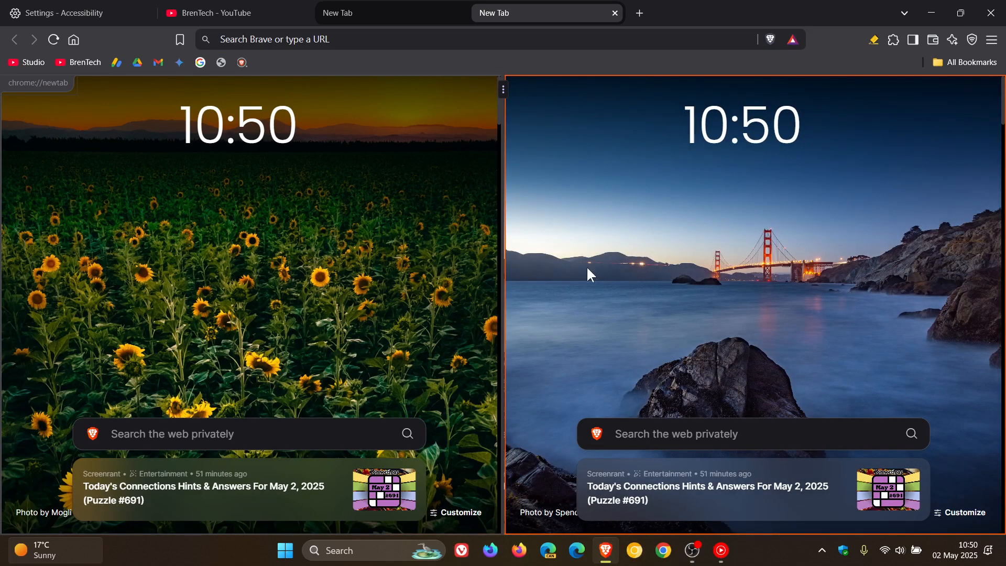
{"action": "mouse_move", "coordinate": [643, 266]}
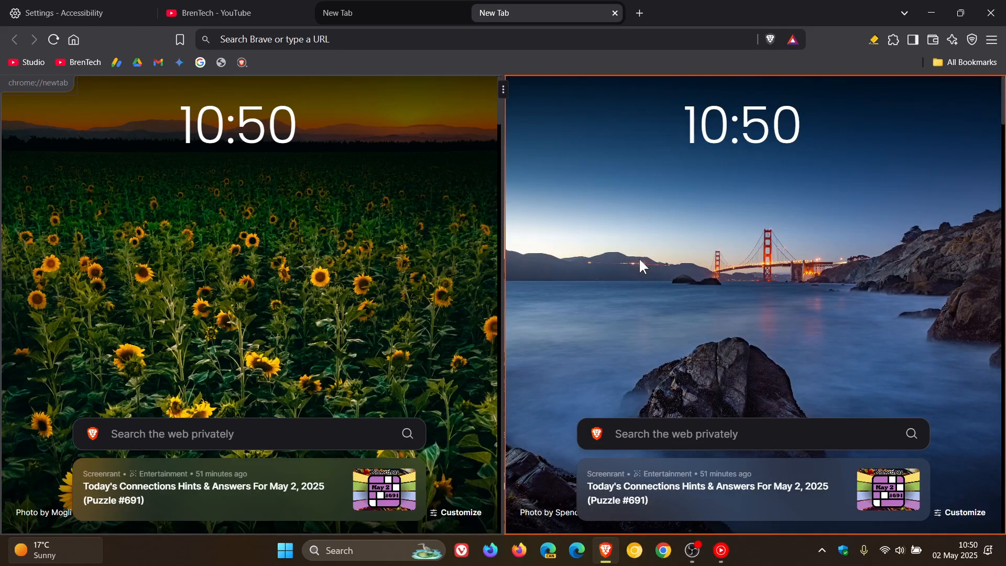
{"action": "mouse_move", "coordinate": [913, 40]}
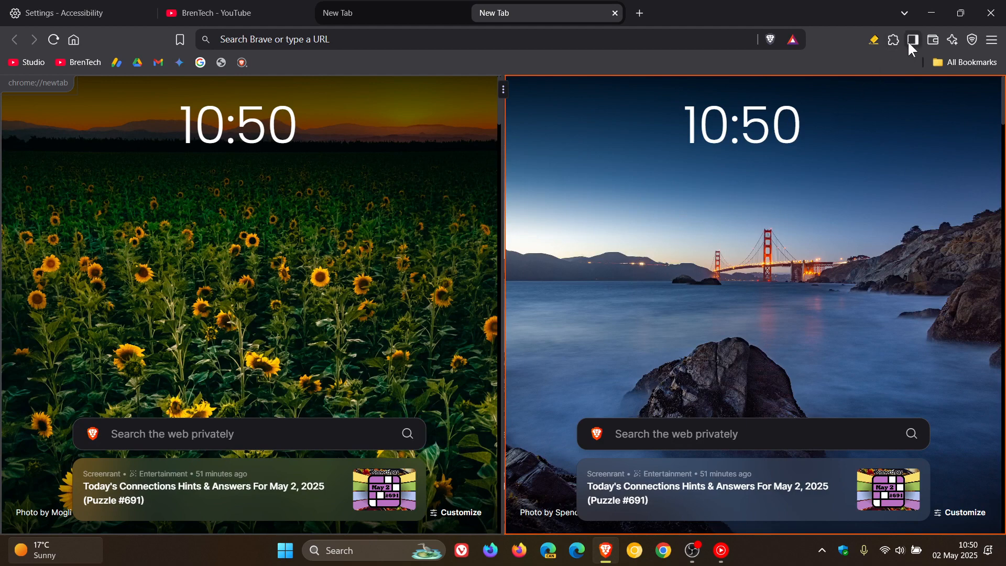
{"action": "left_click", "coordinate": [912, 40]}
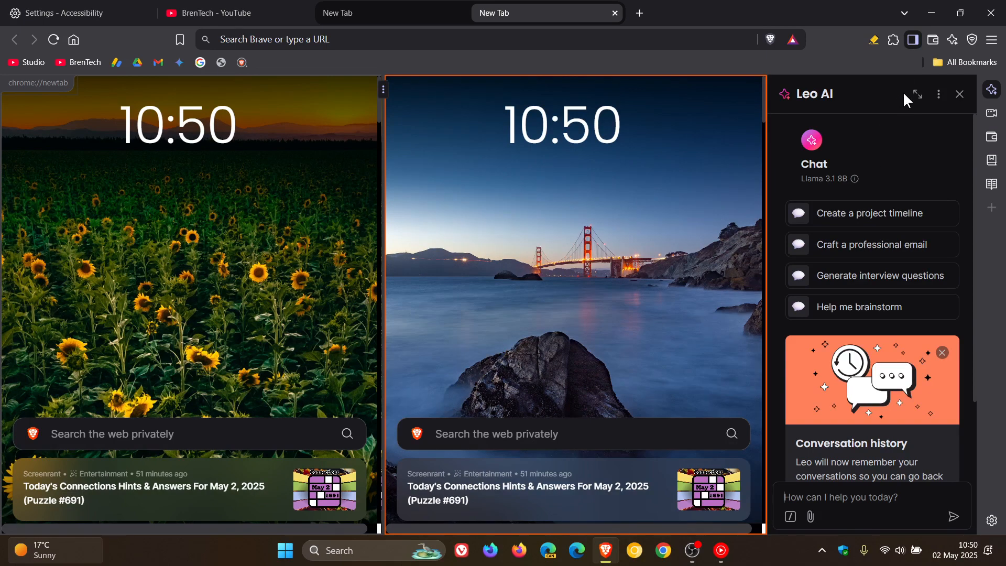
{"action": "left_click", "coordinate": [960, 94]}
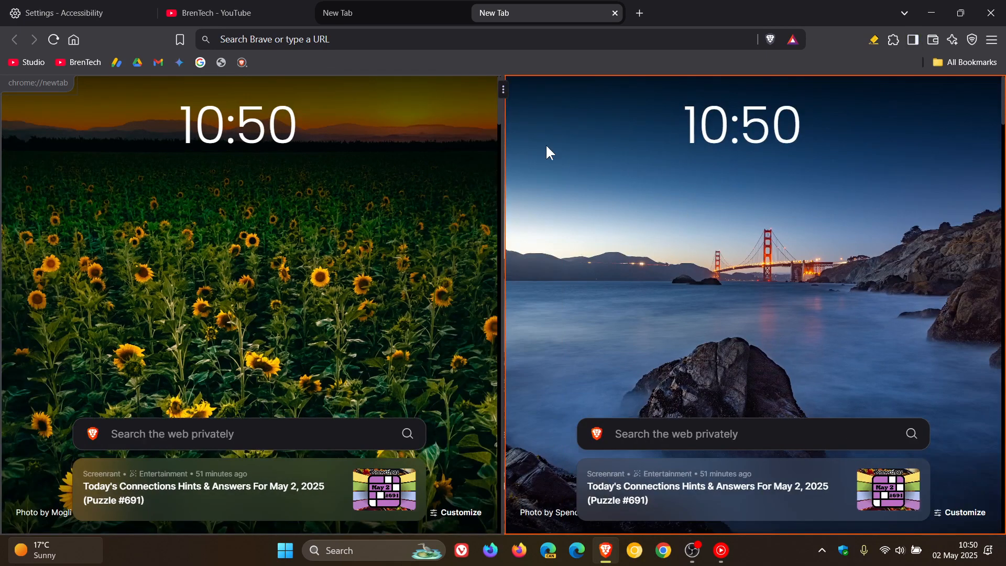
Step: Unsplit the tabs back to a single Golden Gate new tab and bring up the main menu
{"action": "left_click", "coordinate": [503, 89]}
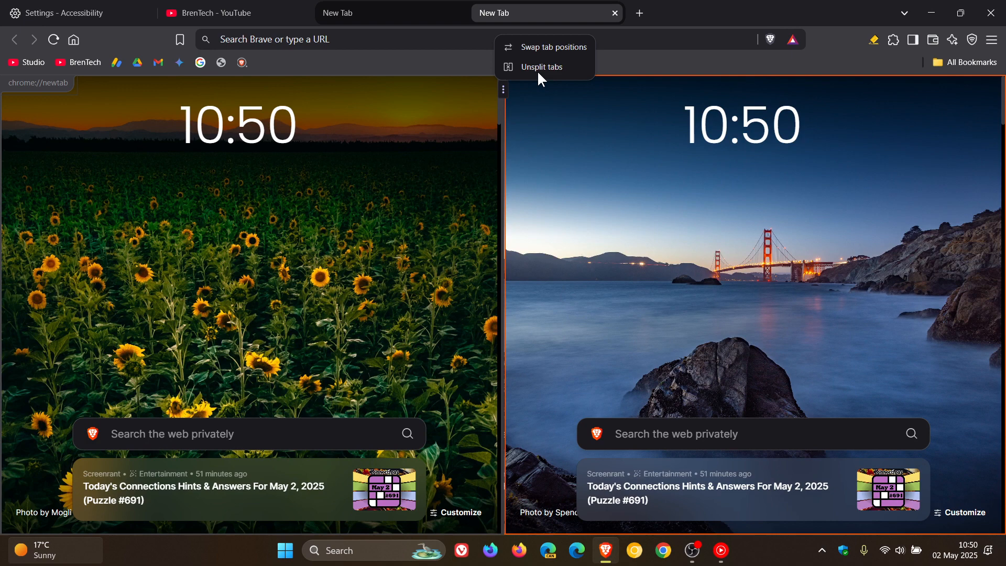
{"action": "left_click", "coordinate": [543, 66]}
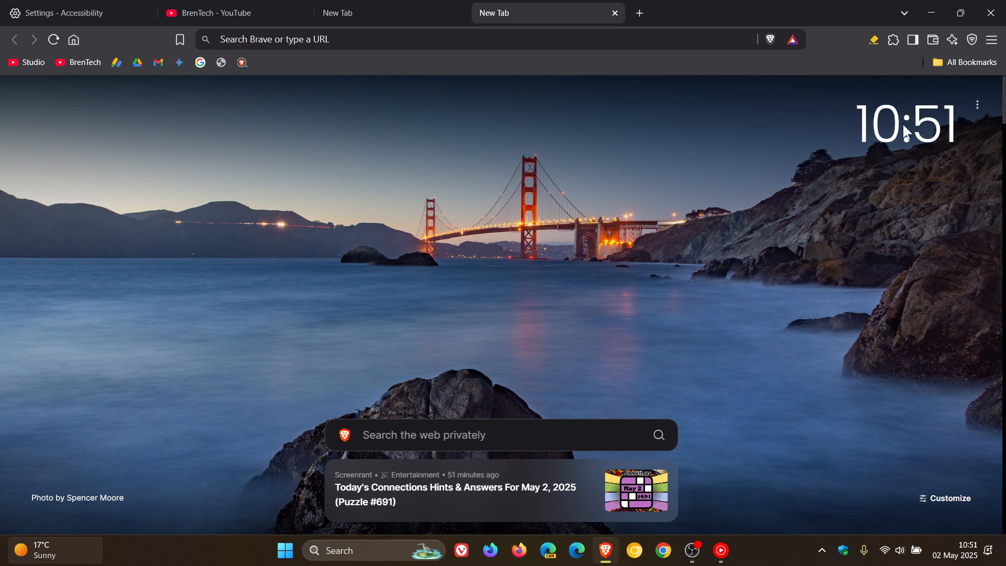
{"action": "left_click", "coordinate": [991, 39]}
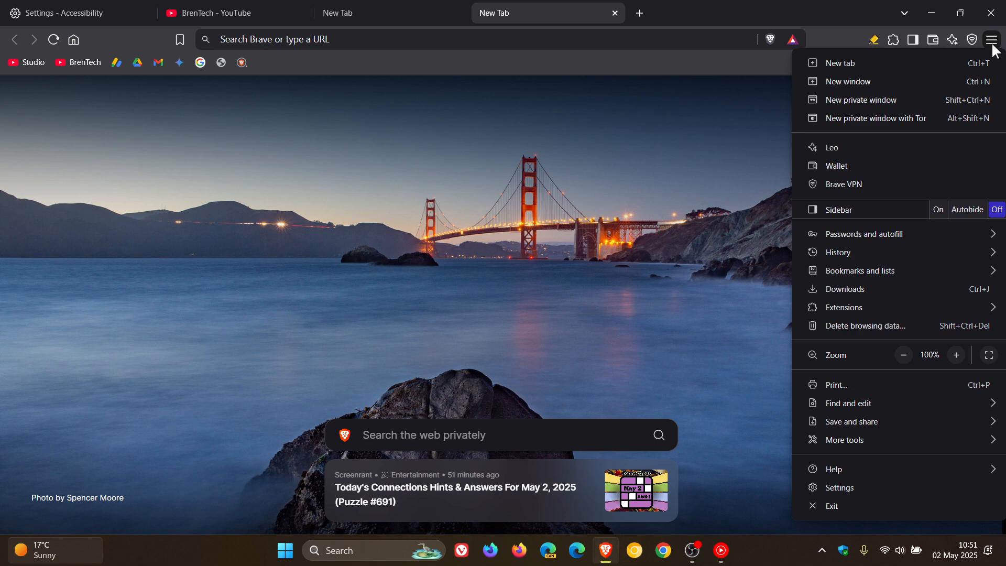
{"action": "mouse_move", "coordinate": [840, 63]}
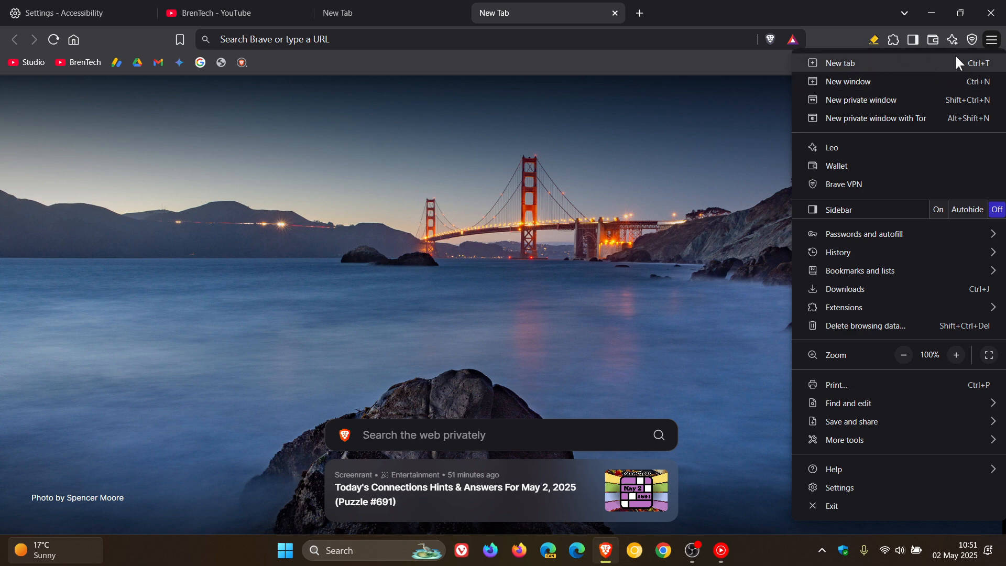
{"action": "mouse_move", "coordinate": [706, 178]}
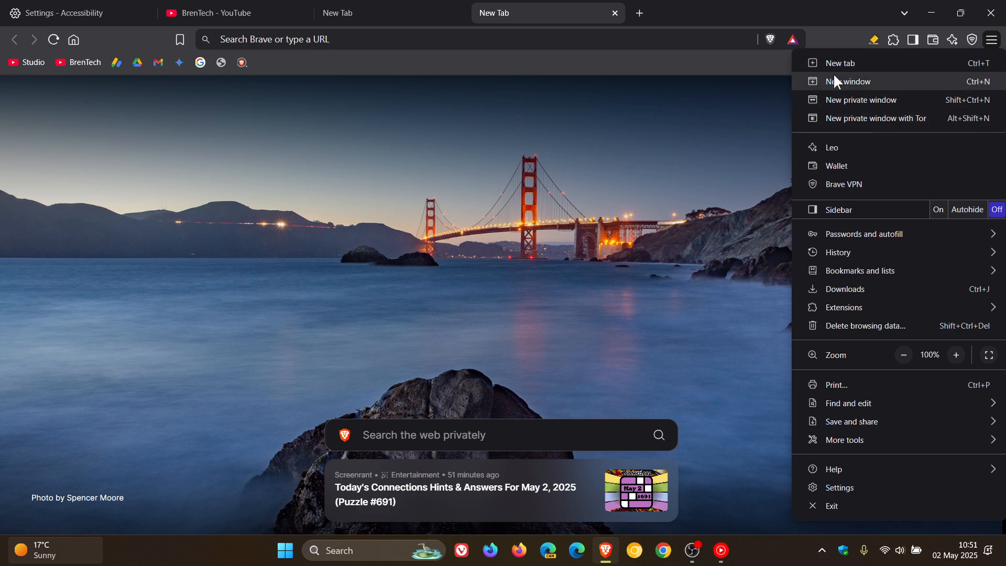
{"action": "mouse_move", "coordinate": [672, 210]}
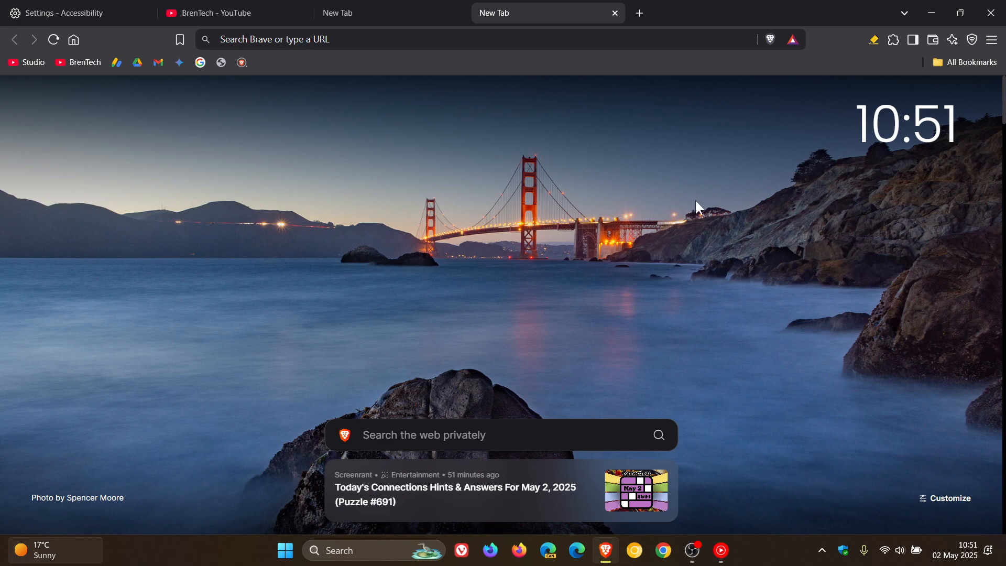
{"action": "mouse_move", "coordinate": [943, 101]}
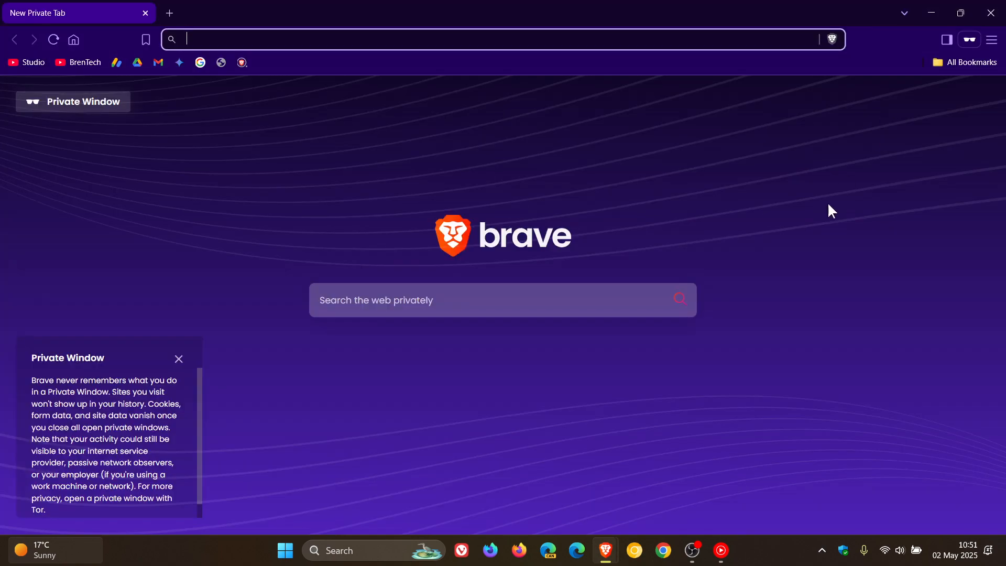
{"action": "mouse_move", "coordinate": [842, 218]}
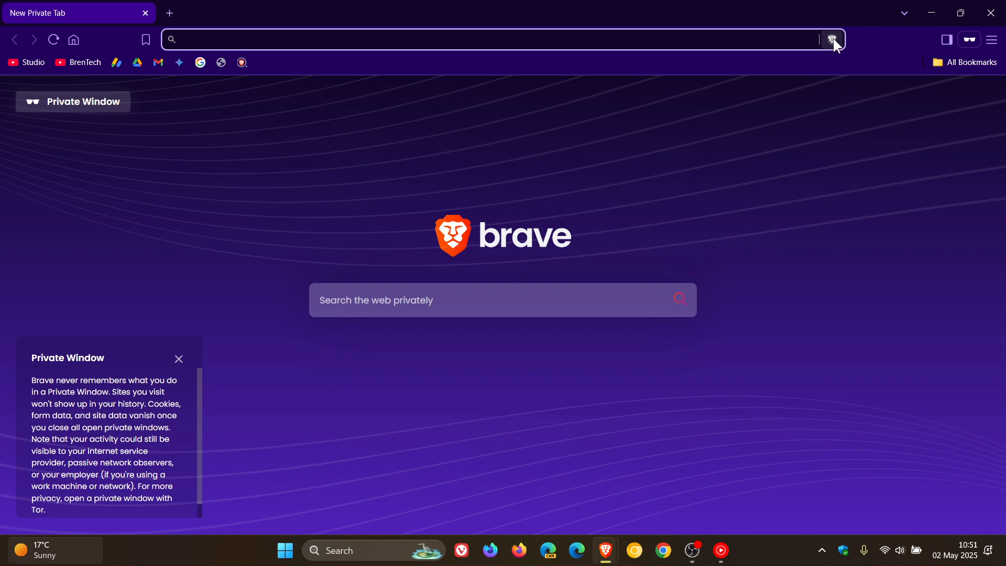
{"action": "mouse_move", "coordinate": [841, 51]}
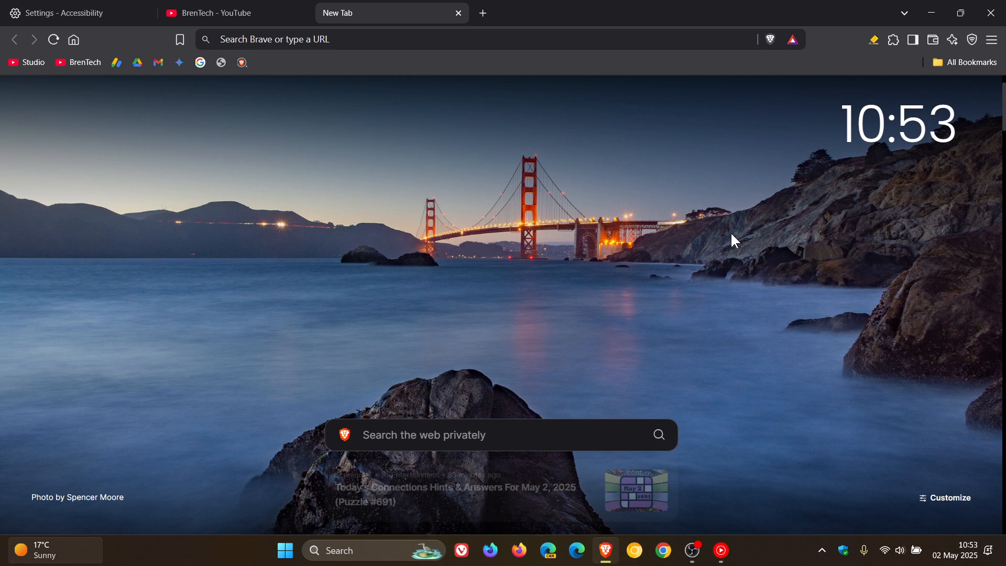
{"action": "mouse_move", "coordinate": [494, 481]}
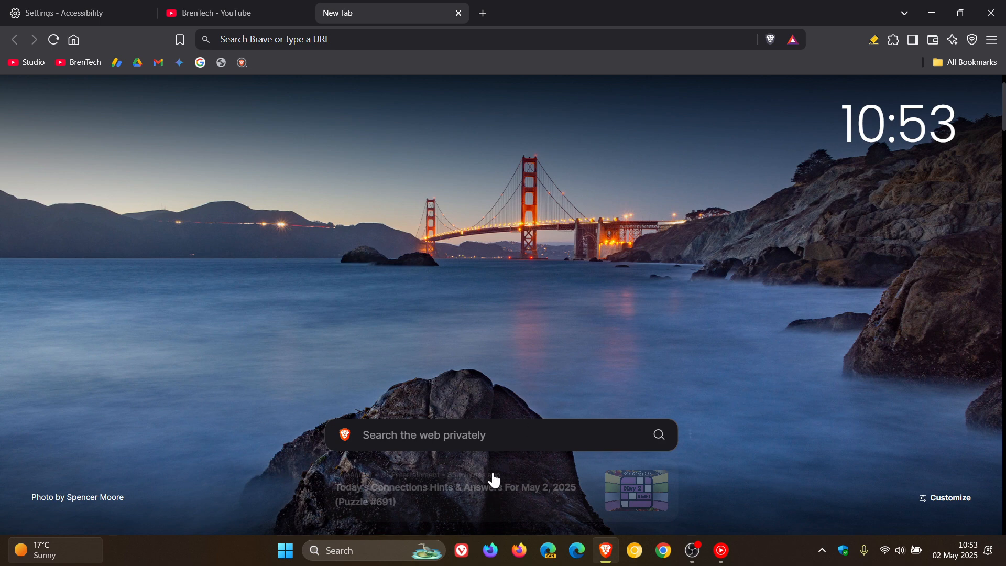
{"action": "left_click", "coordinate": [449, 435]}
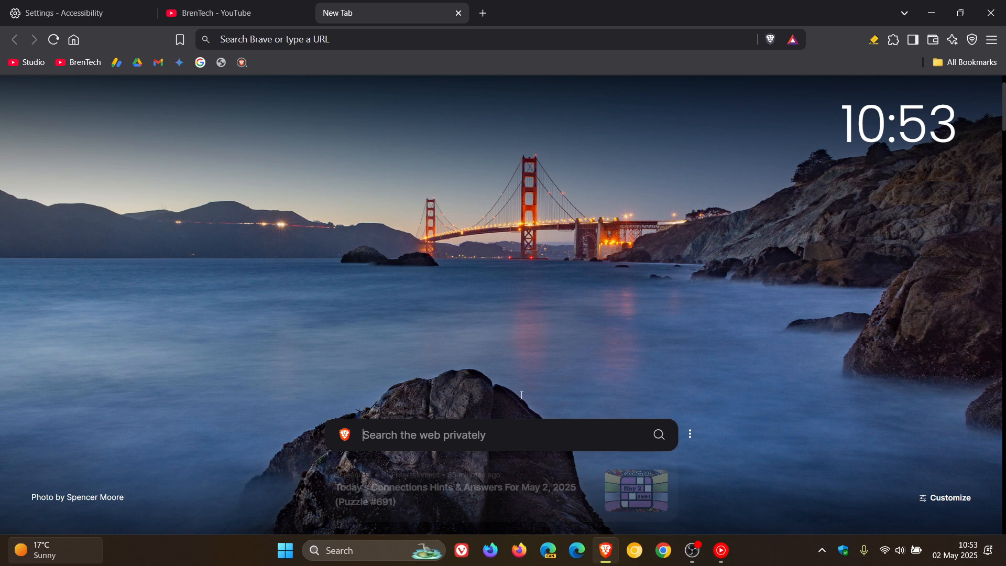
{"action": "mouse_move", "coordinate": [761, 227]}
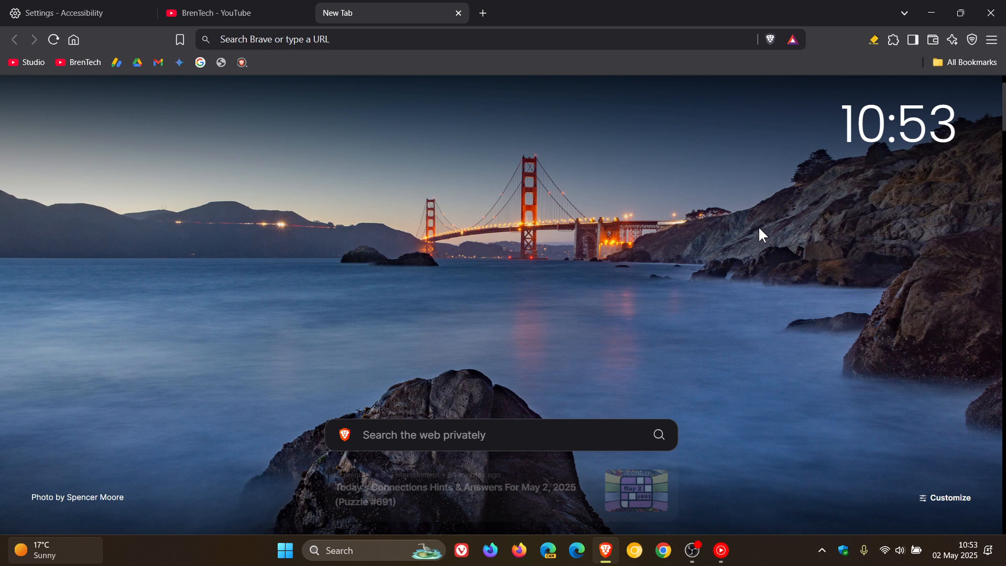
{"action": "mouse_move", "coordinate": [469, 168]}
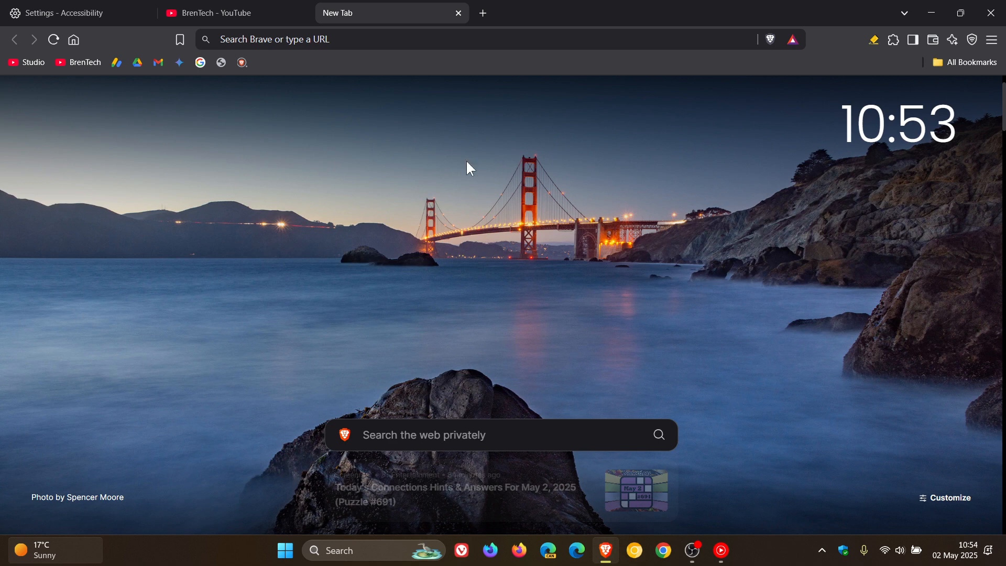
{"action": "mouse_move", "coordinate": [603, 199]}
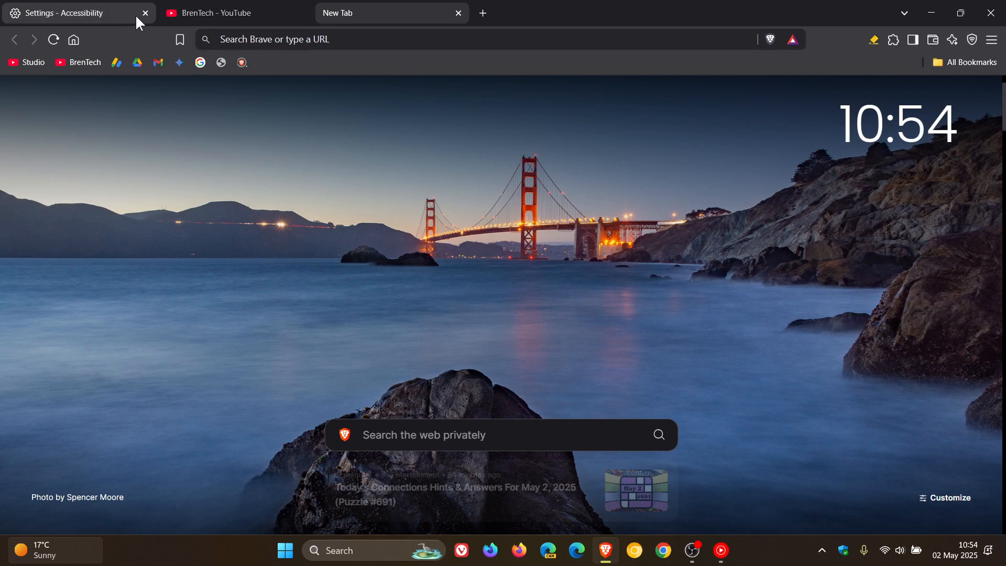
Step: Close the Settings - Accessibility tab, leaving the Golden Gate new tab page
{"action": "left_click", "coordinate": [145, 12]}
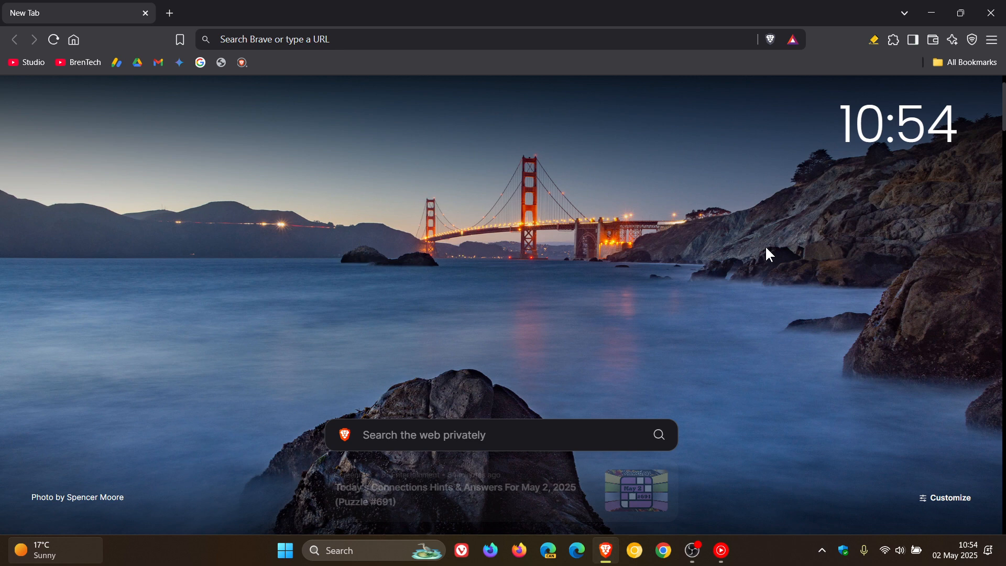
{"action": "mouse_move", "coordinate": [632, 217]}
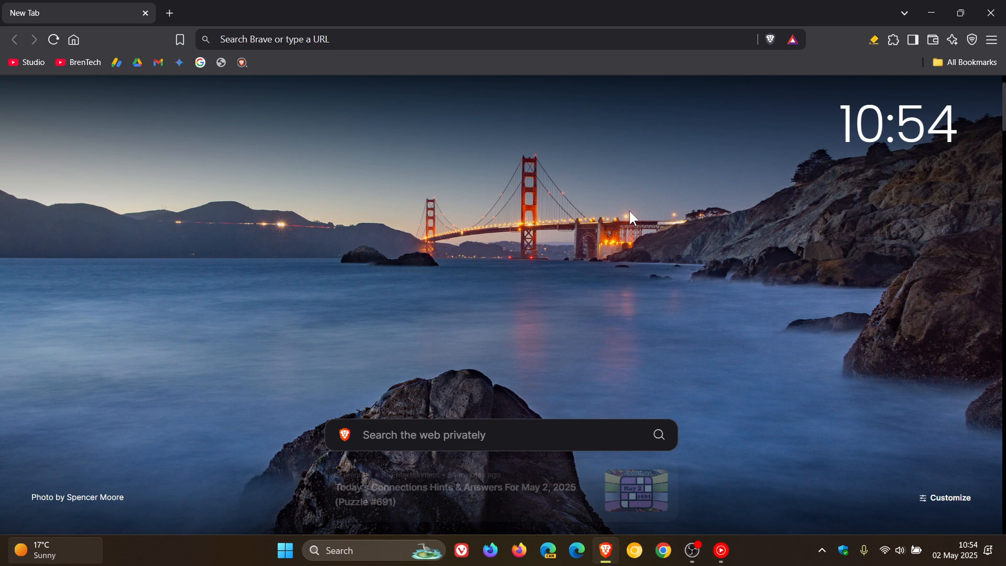